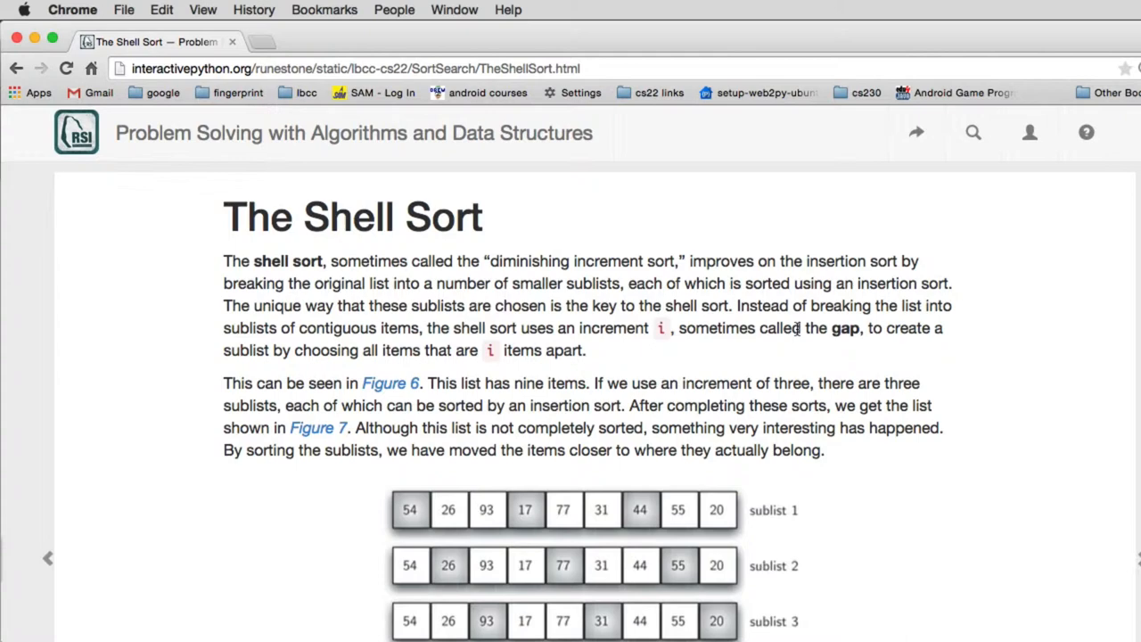
Scroll past the introduction to Figure 6, showing three sublists with increment three
scroll(down, 3)
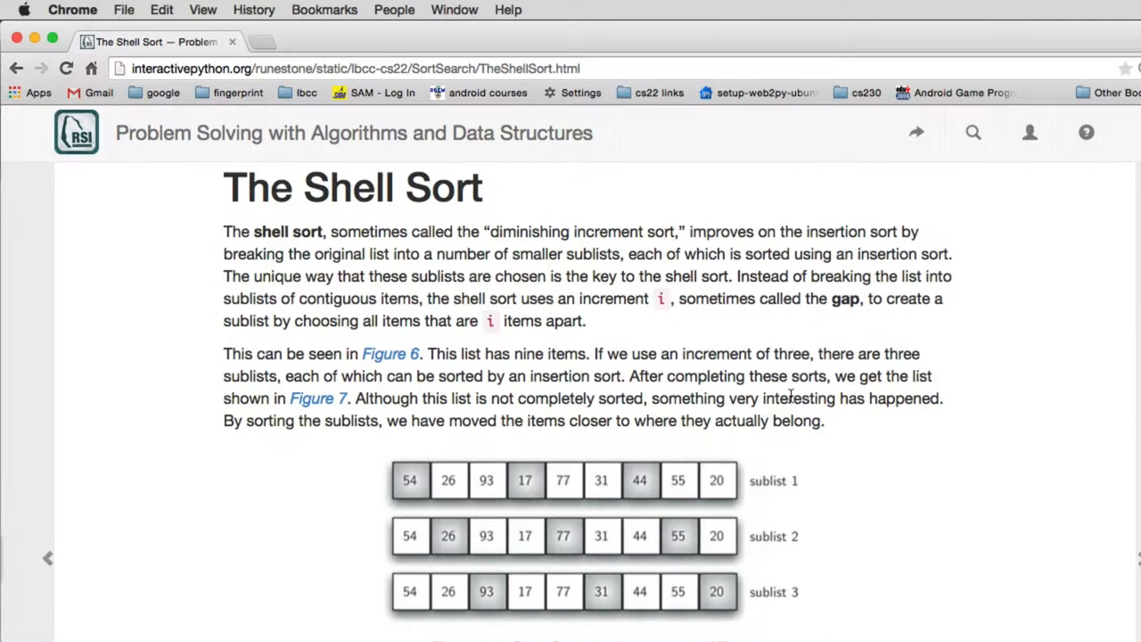
scroll(down, 3)
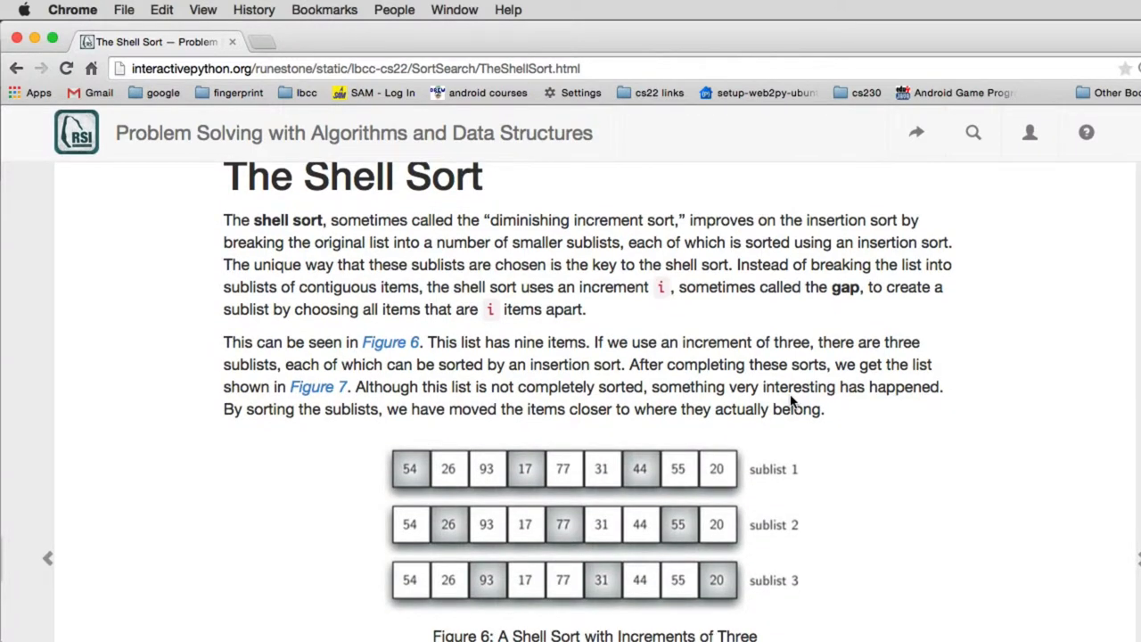
scroll(down, 3)
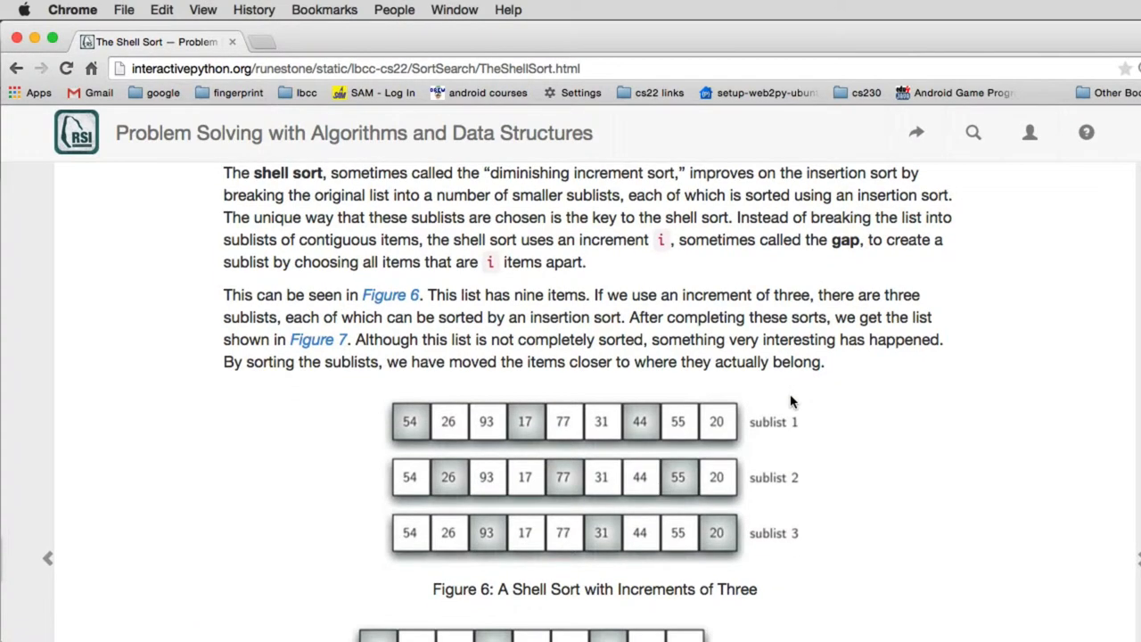
mouse_move(451, 398)
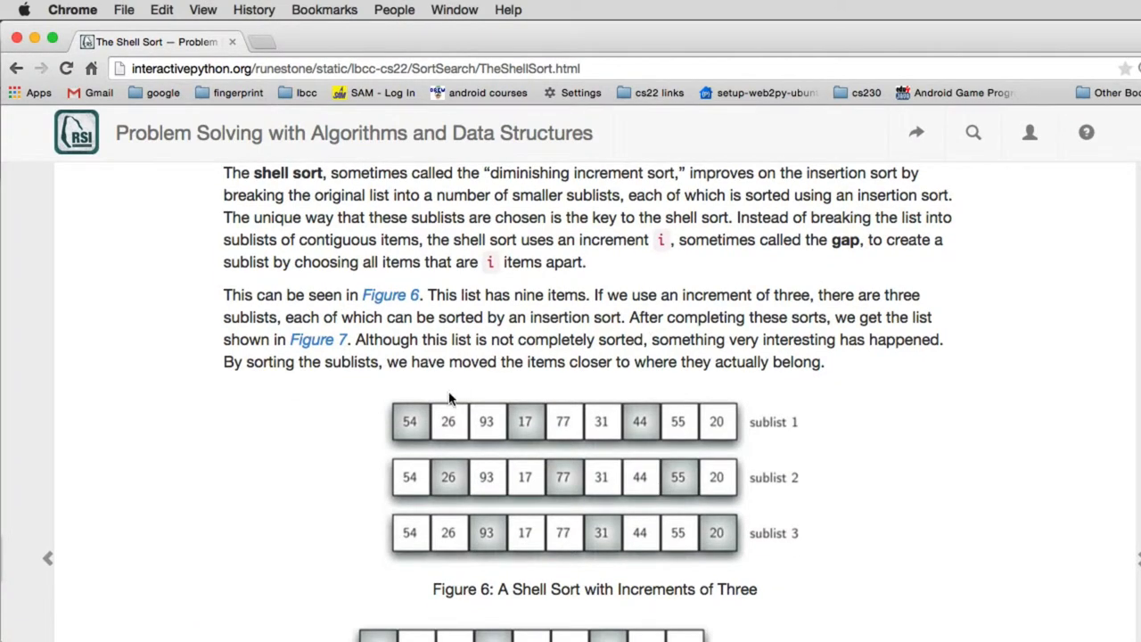
mouse_move(487, 532)
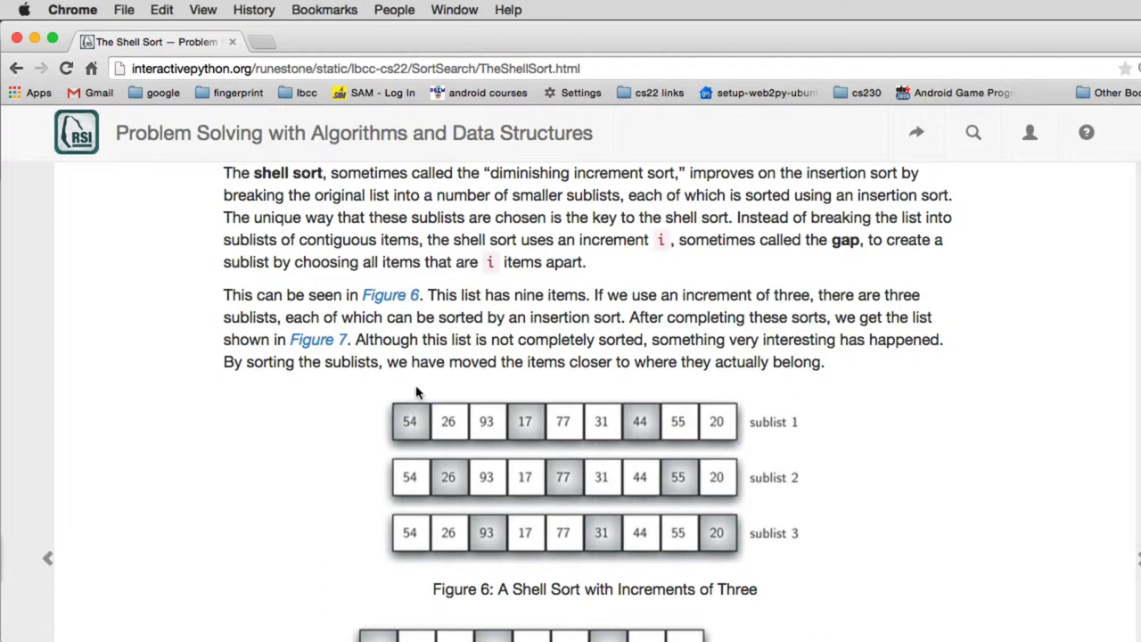
mouse_move(411, 423)
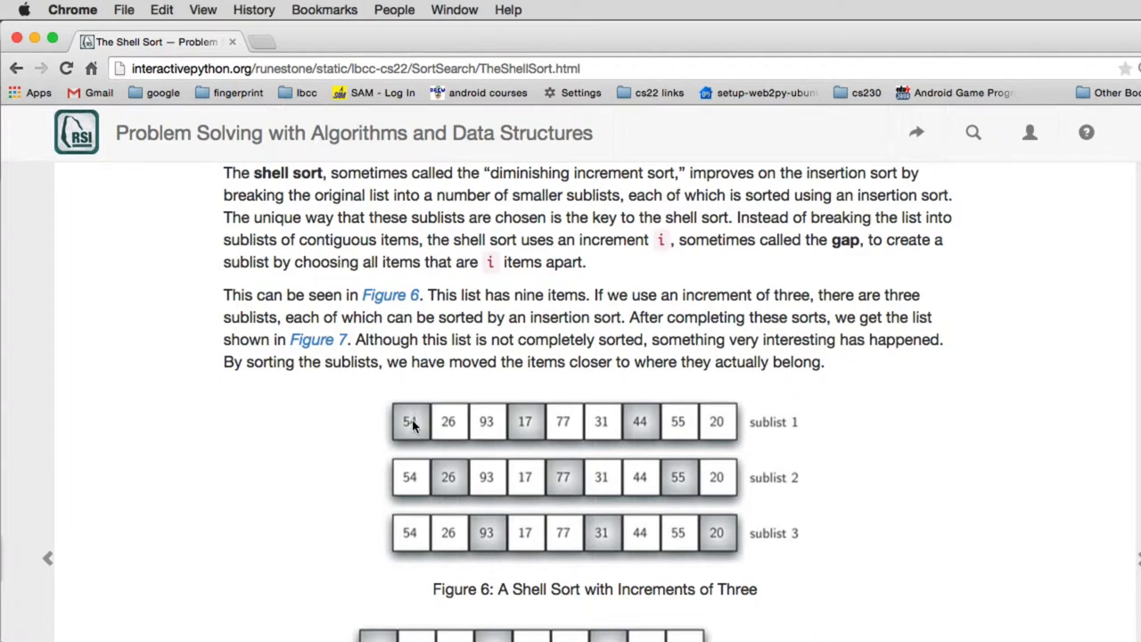
mouse_move(513, 428)
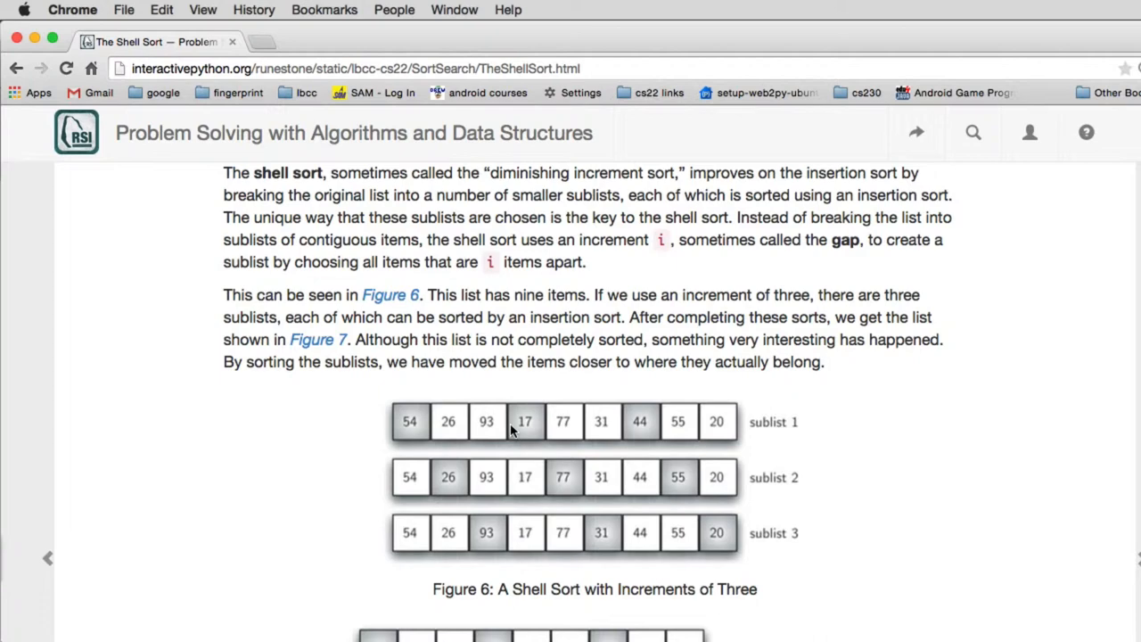
mouse_move(456, 397)
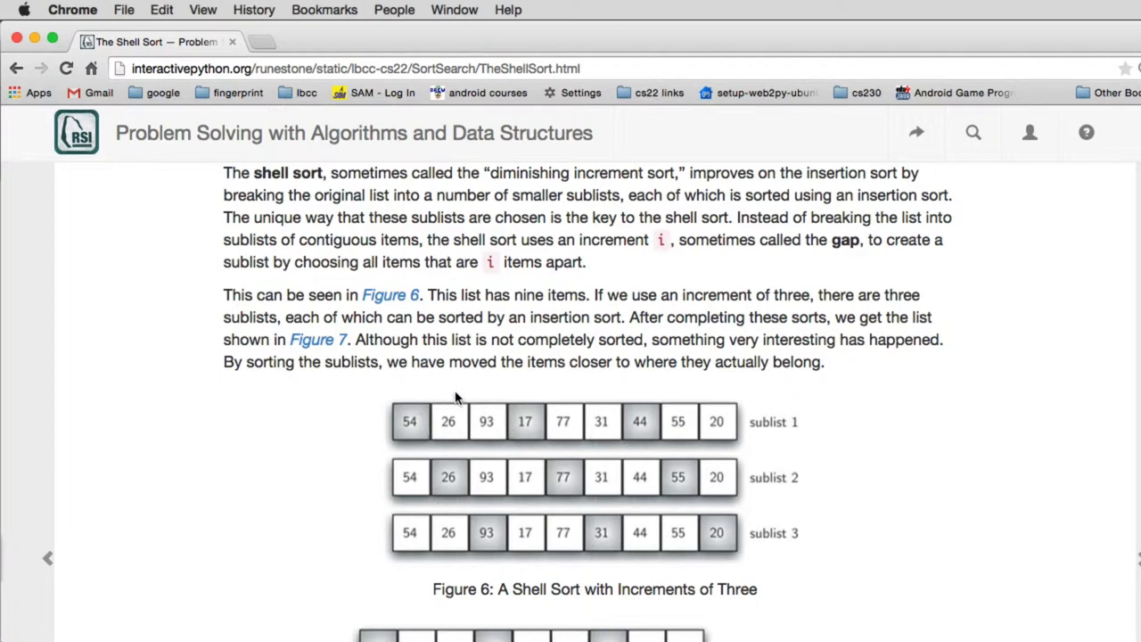
mouse_move(409, 436)
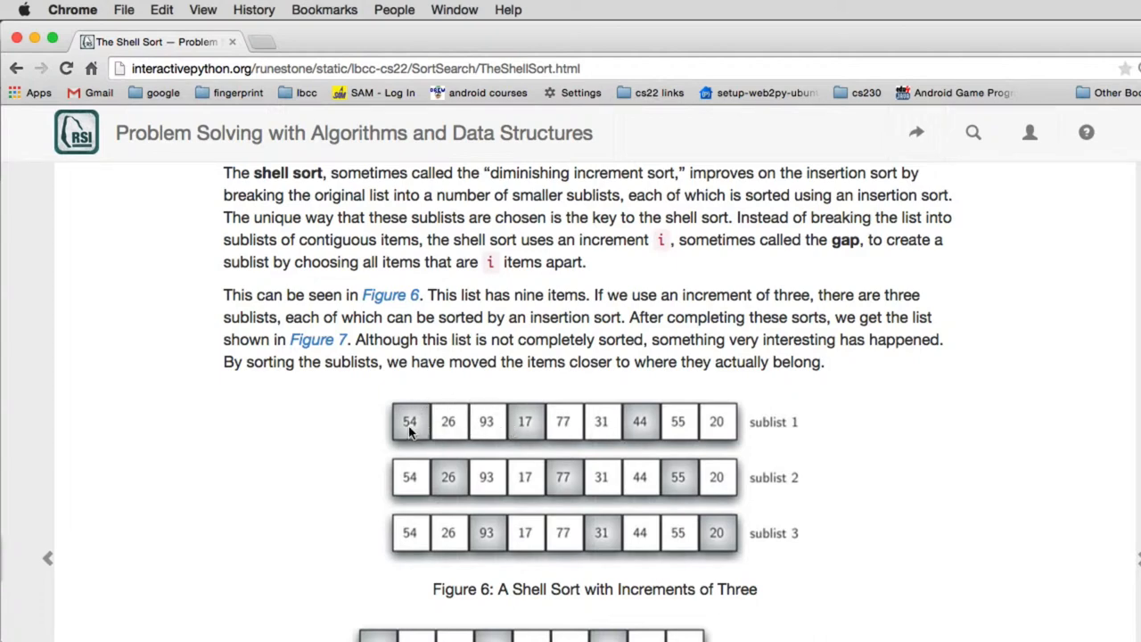
mouse_move(419, 429)
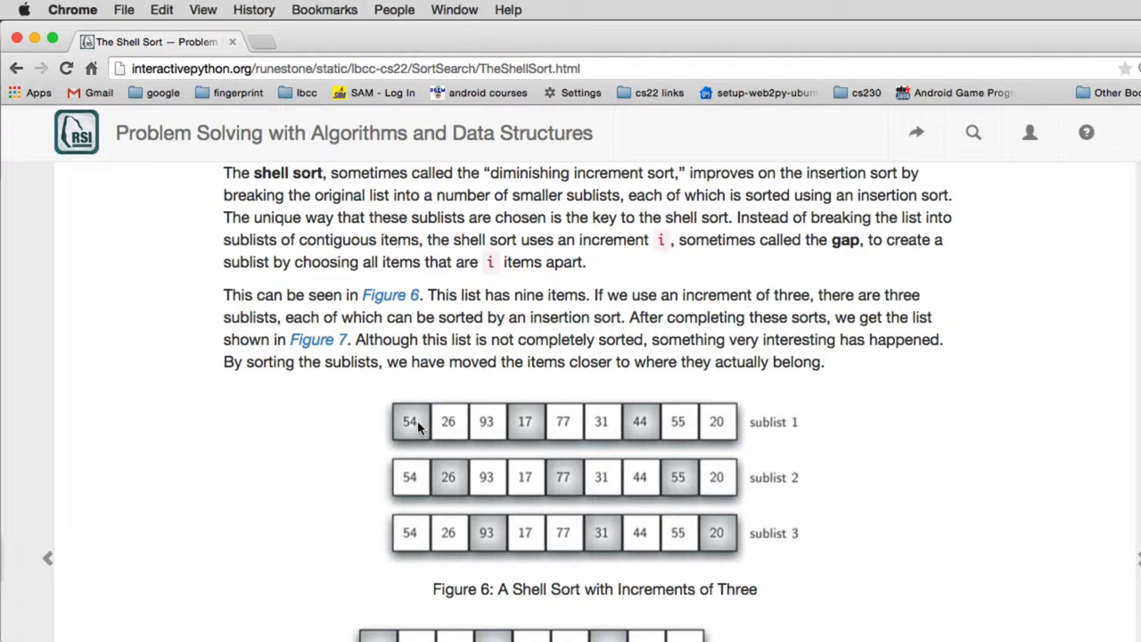
mouse_move(531, 430)
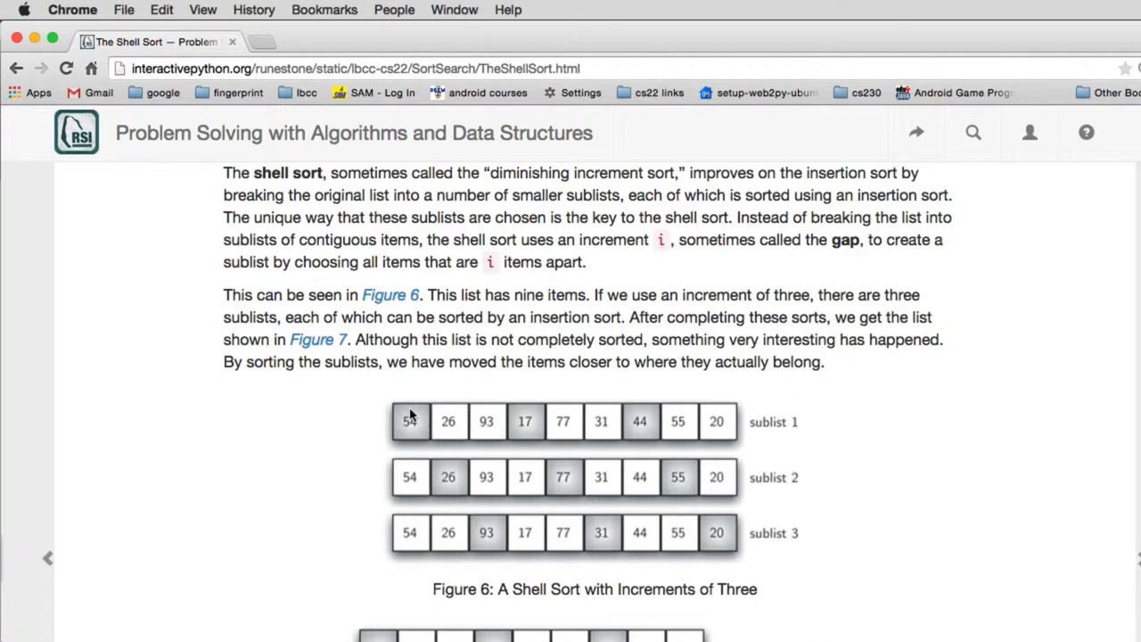
mouse_move(496, 410)
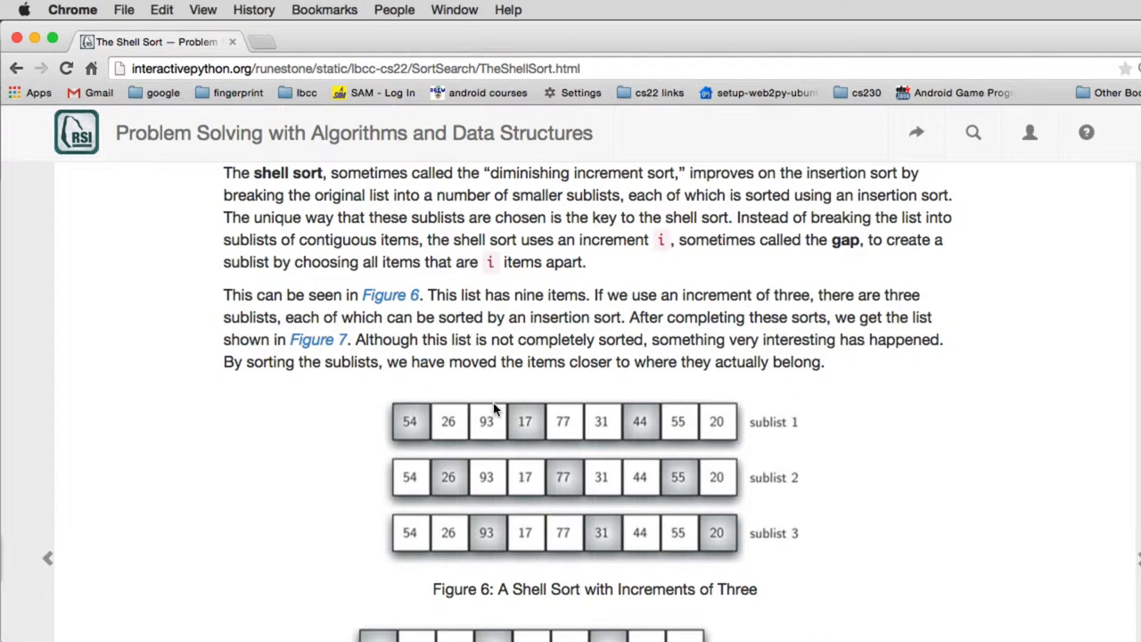
mouse_move(445, 391)
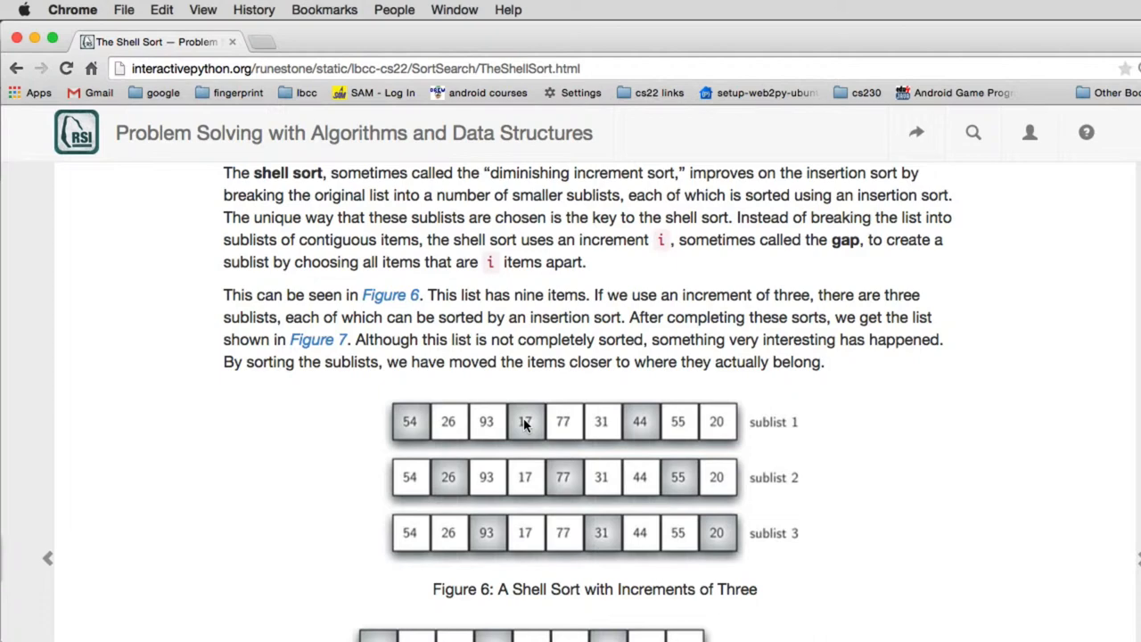
mouse_move(534, 412)
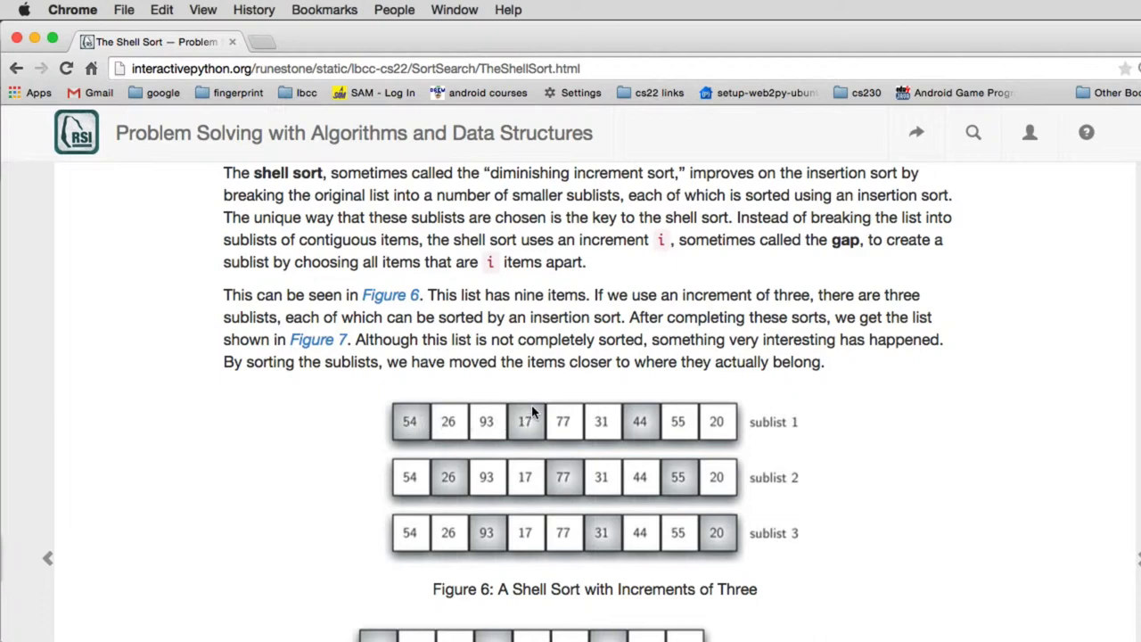
mouse_move(642, 430)
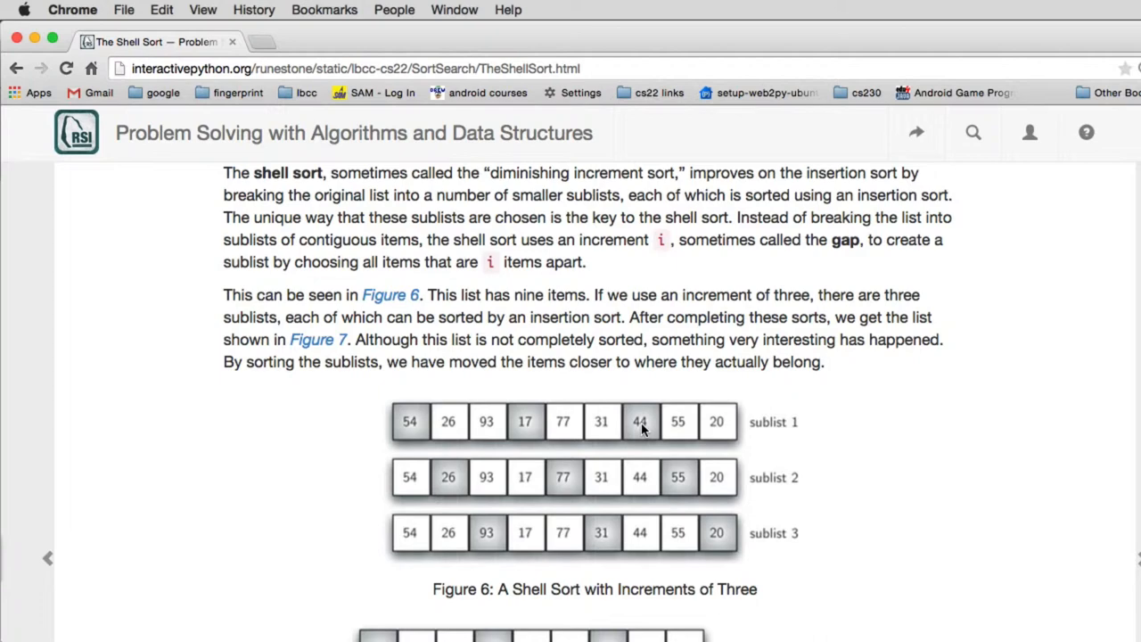
mouse_move(446, 485)
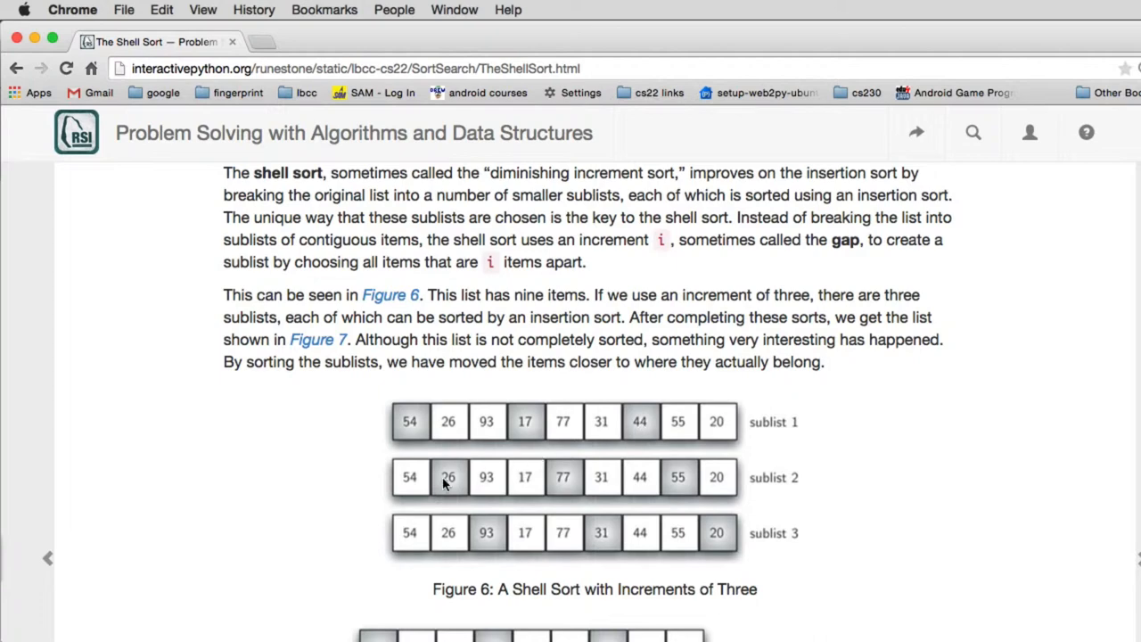
mouse_move(681, 498)
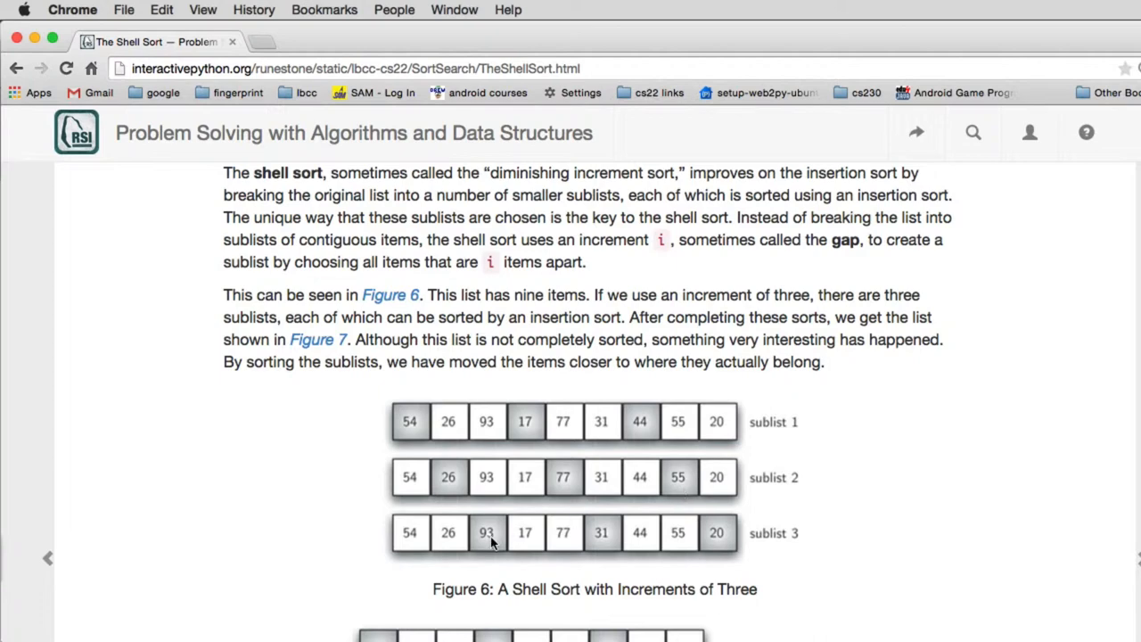
mouse_move(720, 548)
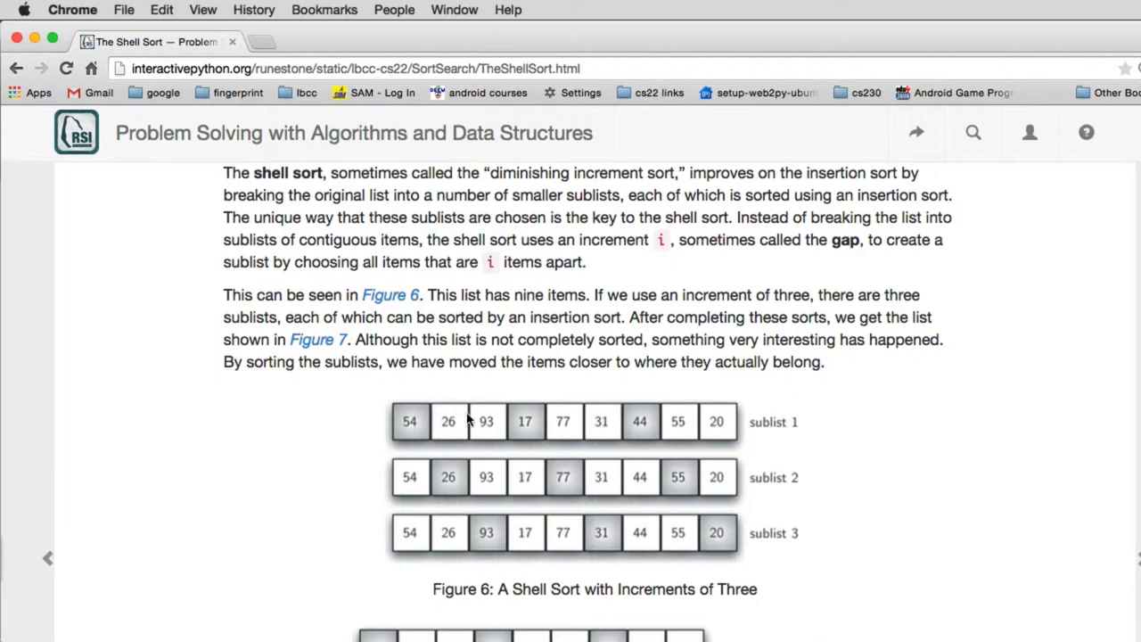
mouse_move(641, 435)
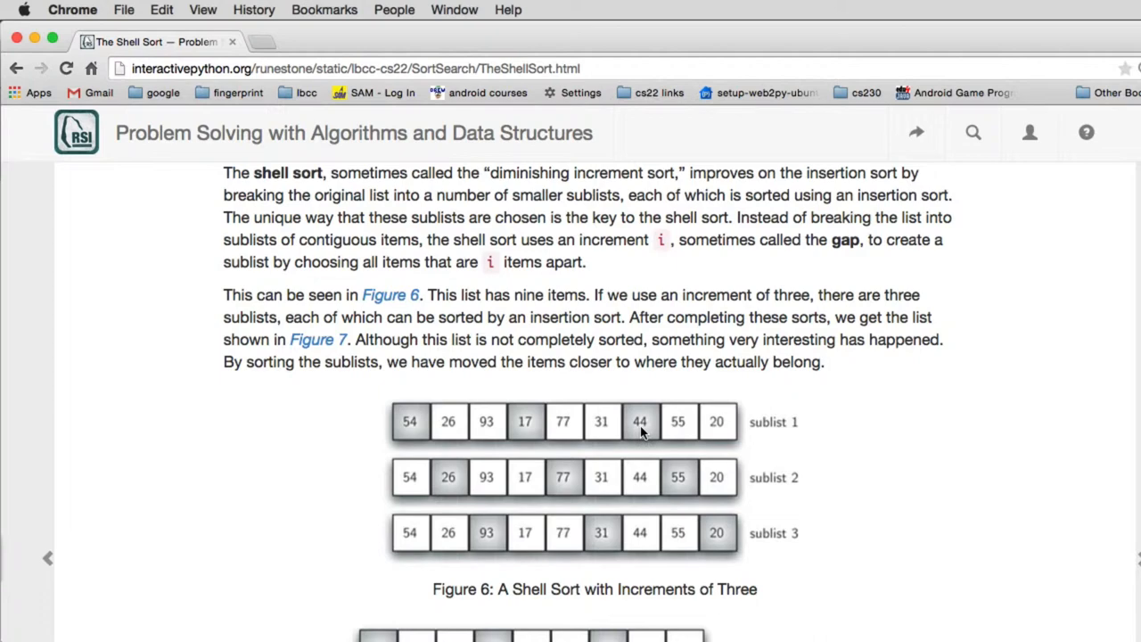
mouse_move(612, 545)
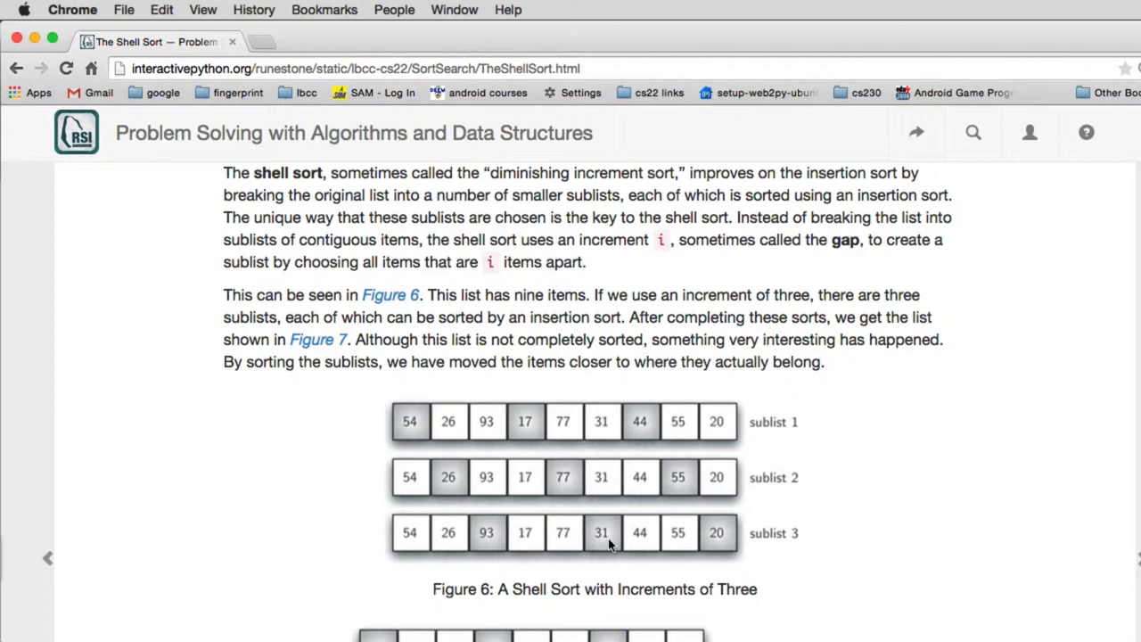
mouse_move(731, 554)
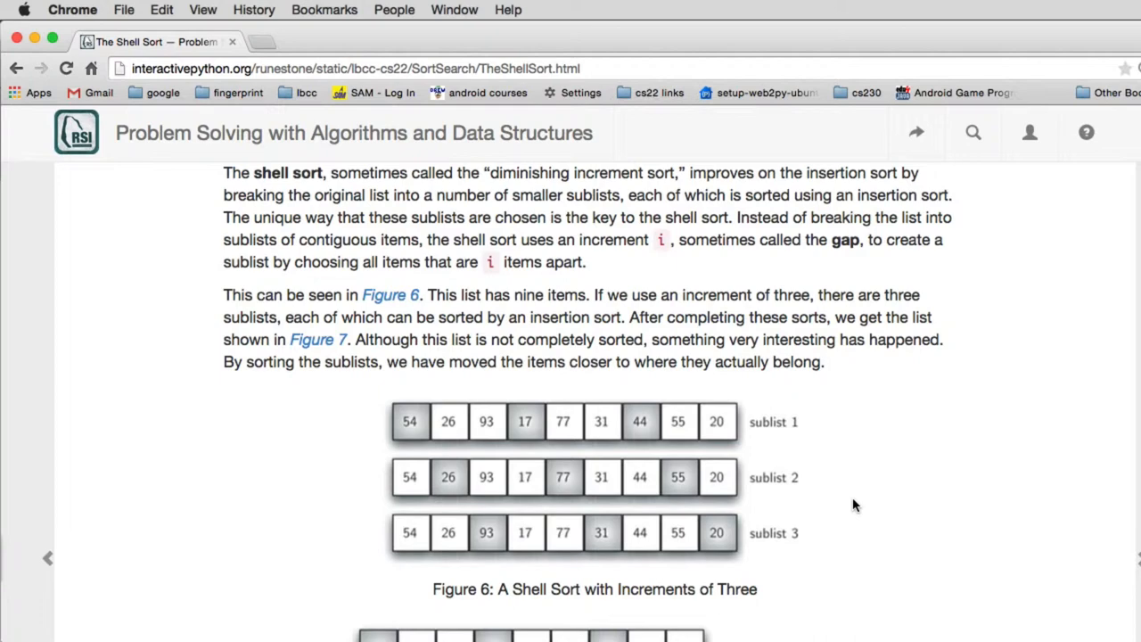
mouse_move(640, 422)
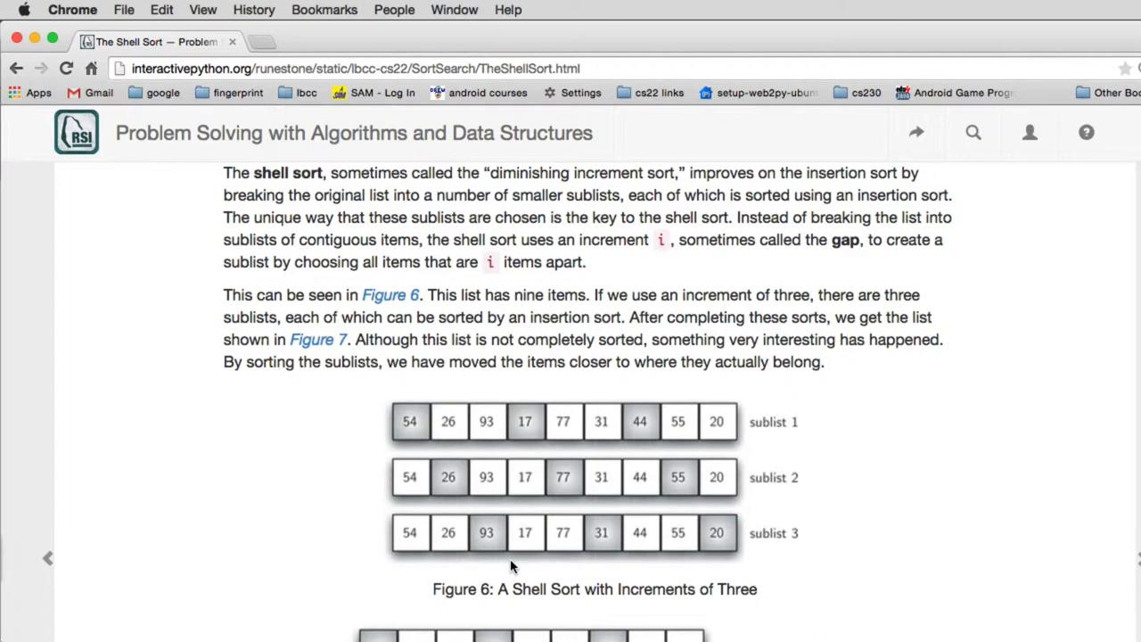
Scroll past Figure 7 to Figure 8's final insertion sort, ending 17 through 93
scroll(down, 3)
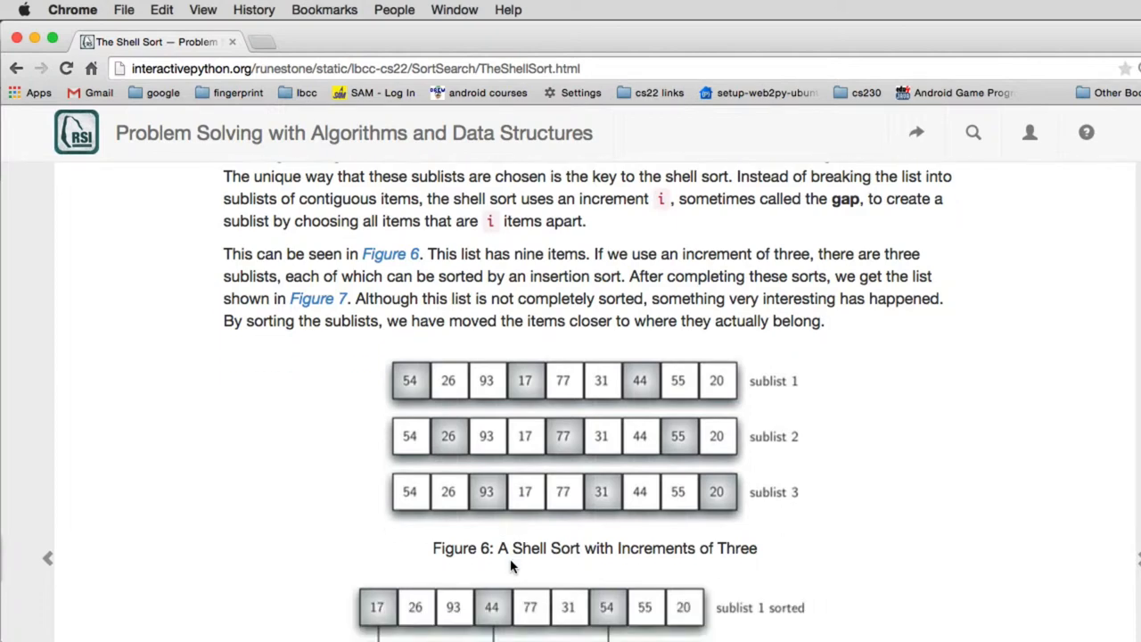
scroll(down, 3)
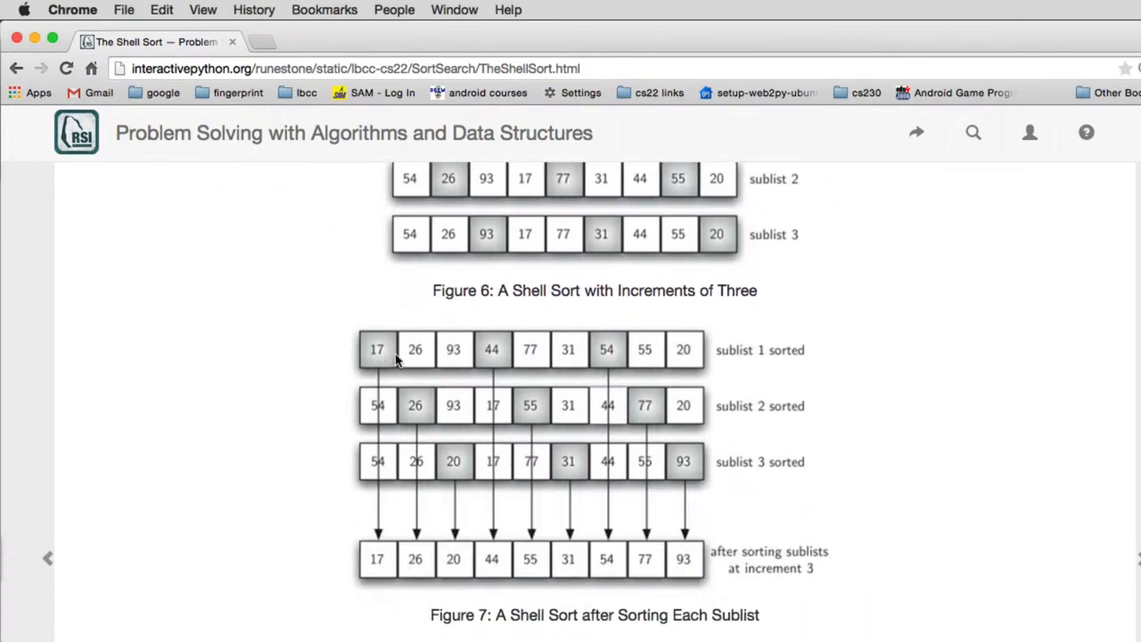
mouse_move(486, 406)
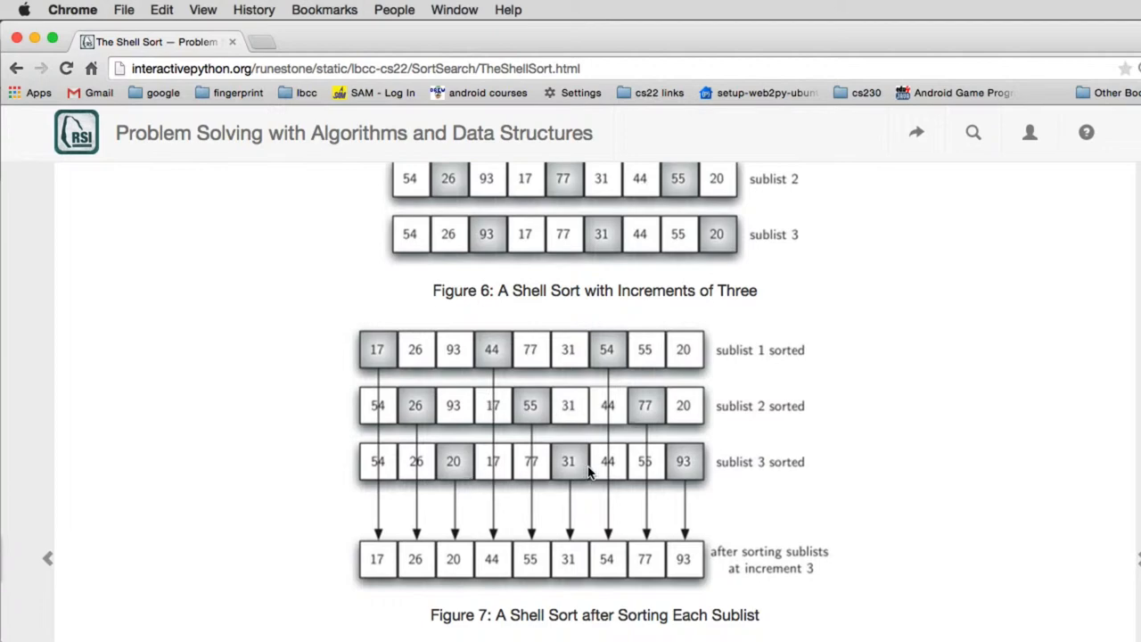
mouse_move(777, 477)
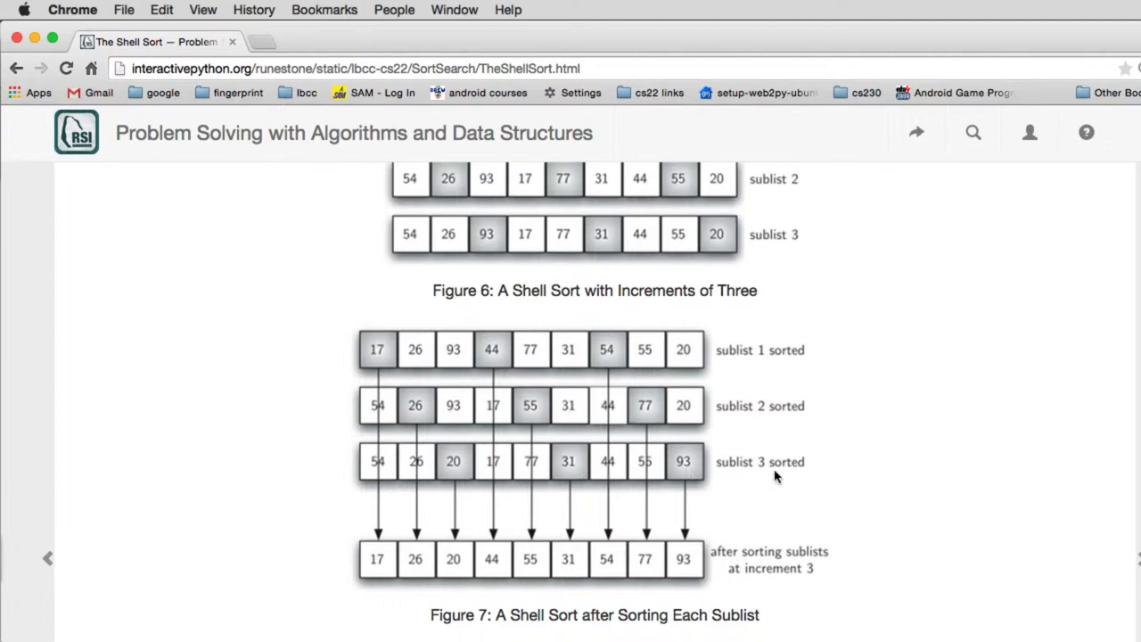
scroll(down, 3)
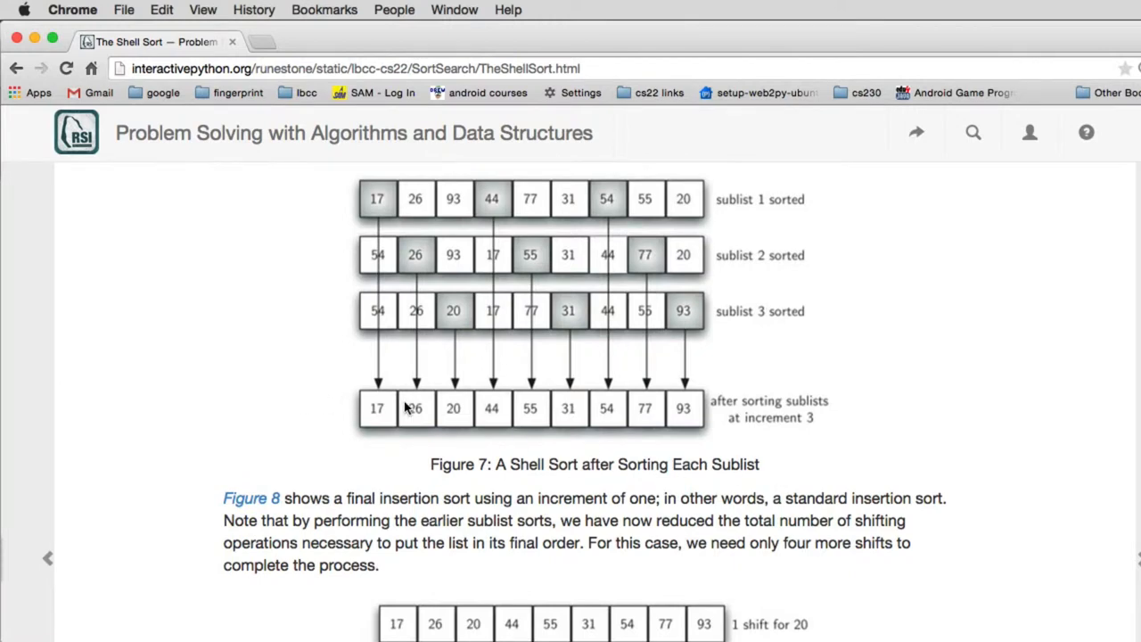
scroll(down, 3)
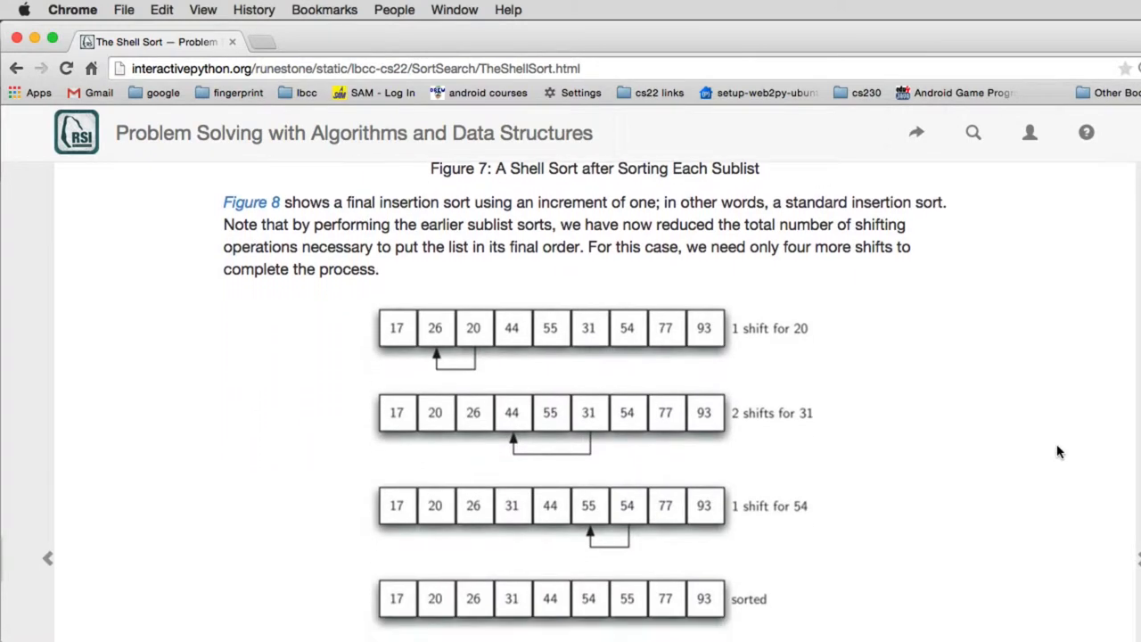
scroll(down, 3)
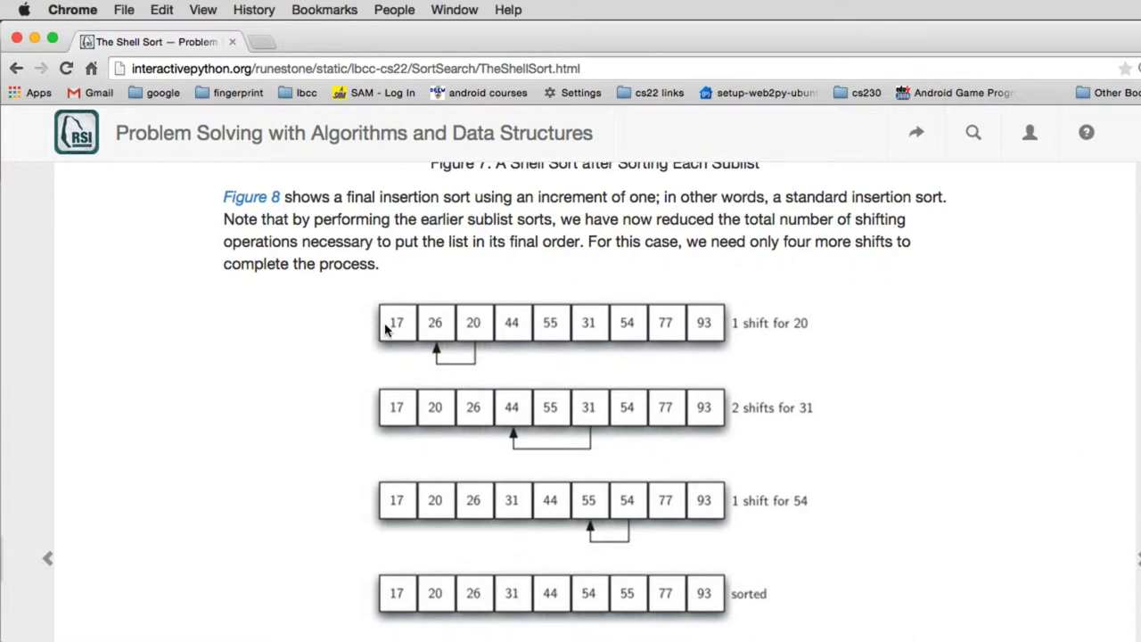
mouse_move(633, 511)
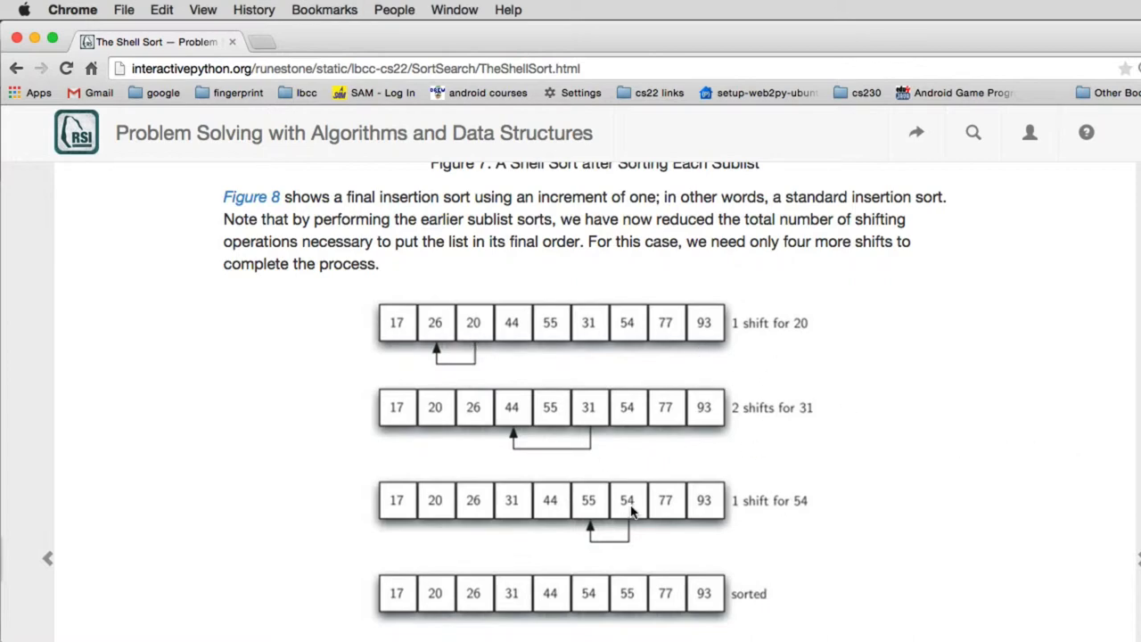
mouse_move(902, 524)
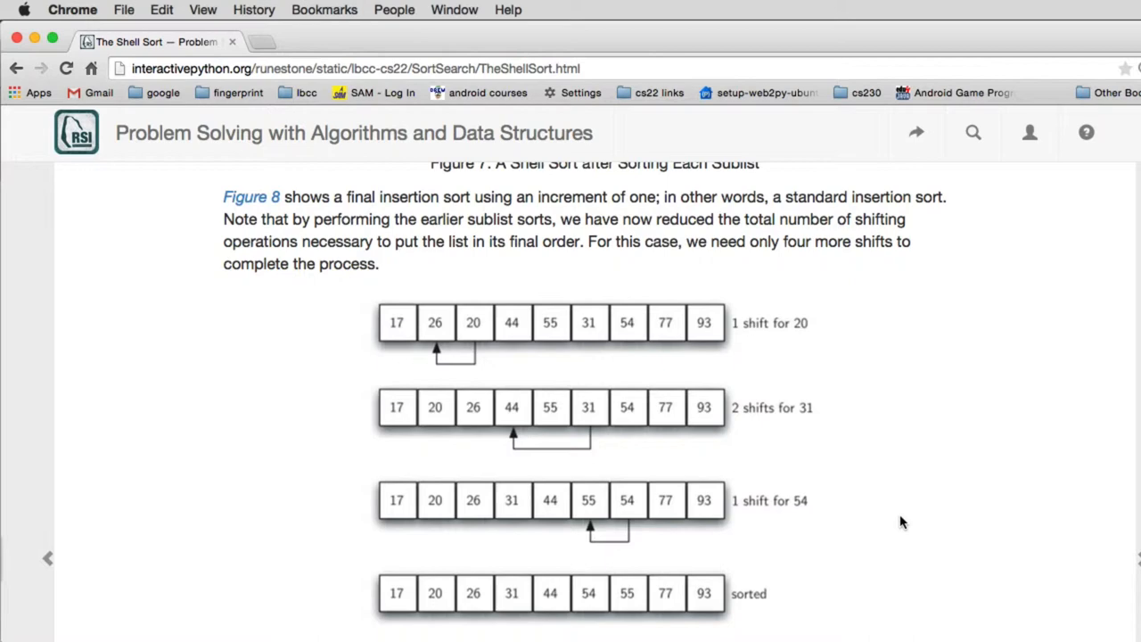
Scroll to the animation, initialize fresh bars, and run shell sort to completion
scroll(down, 3)
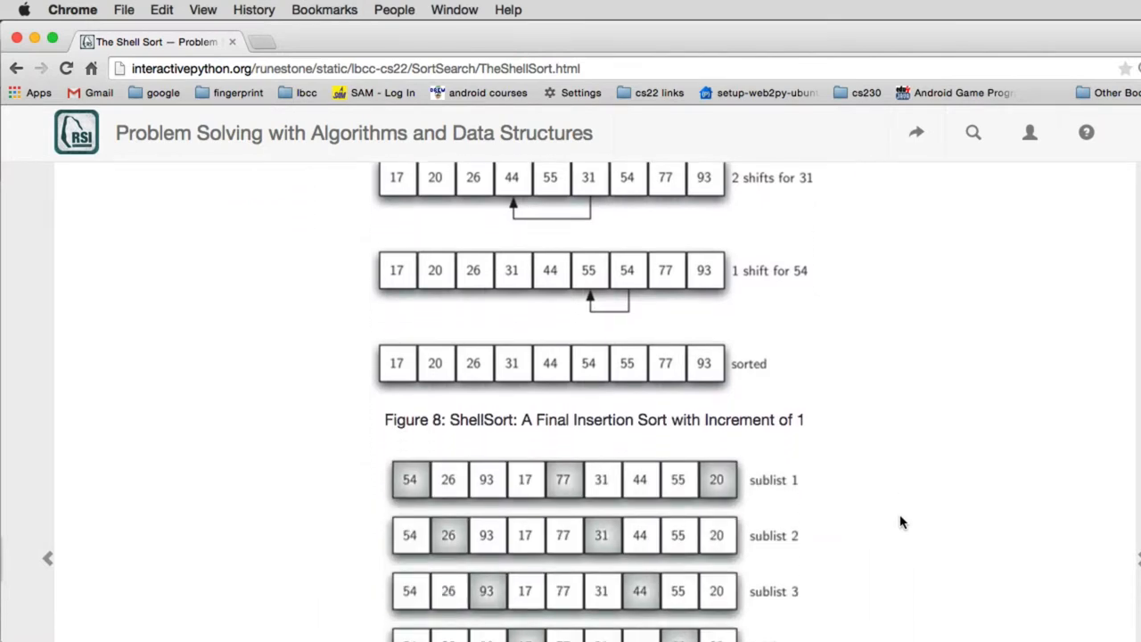
scroll(down, 3)
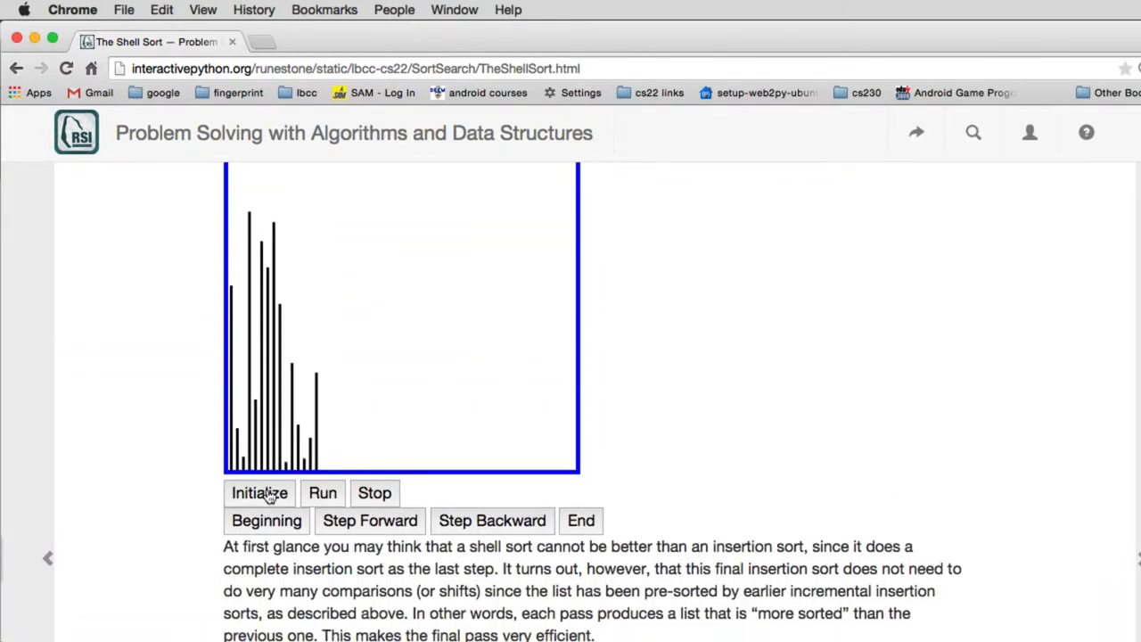
click(322, 493)
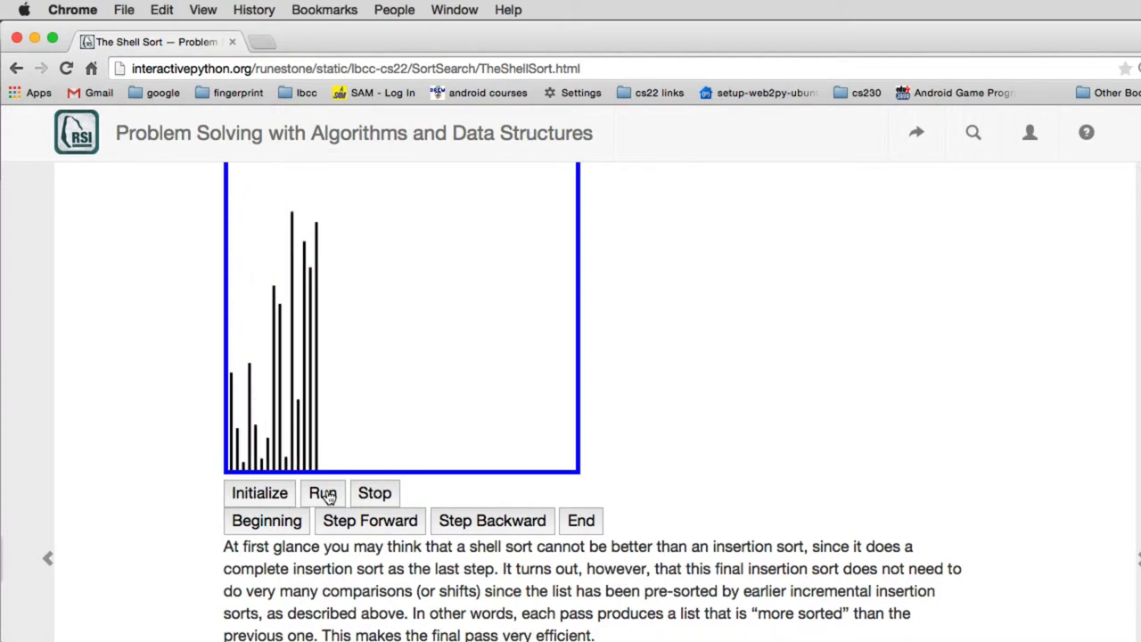
click(322, 493)
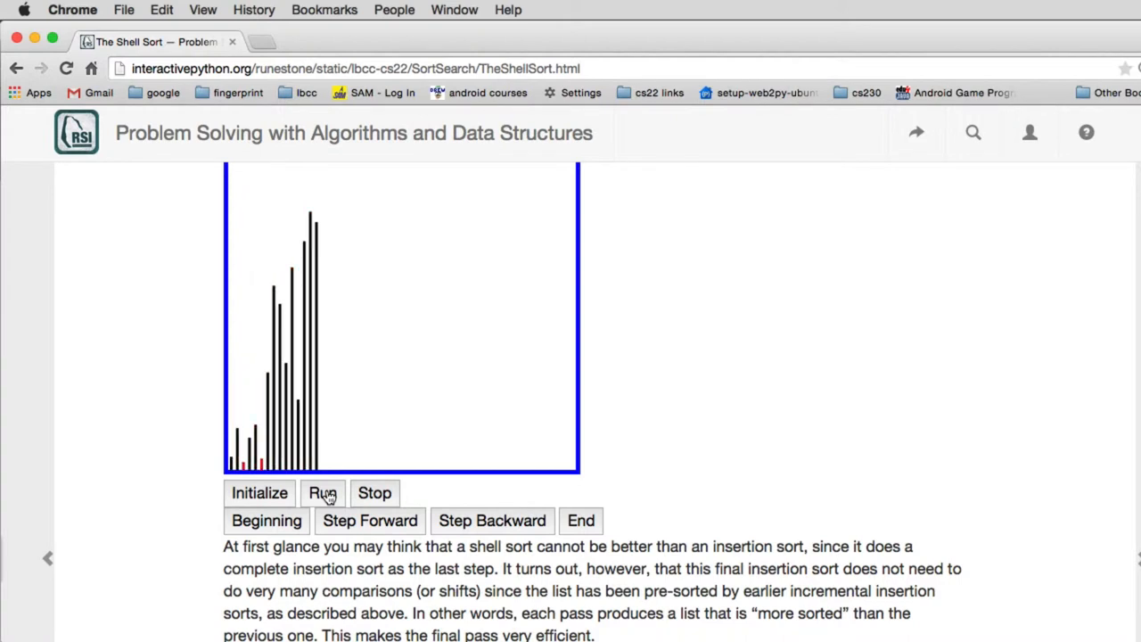
click(322, 493)
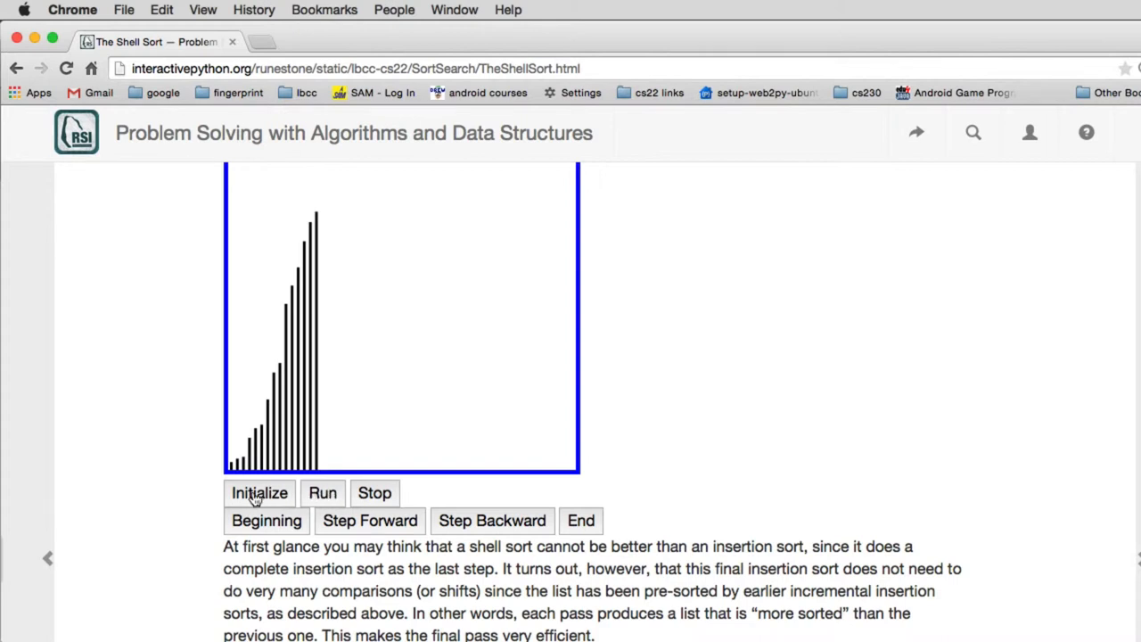
Reshuffle the bars with Initialize and run the shell sort animation again until sorted
click(259, 492)
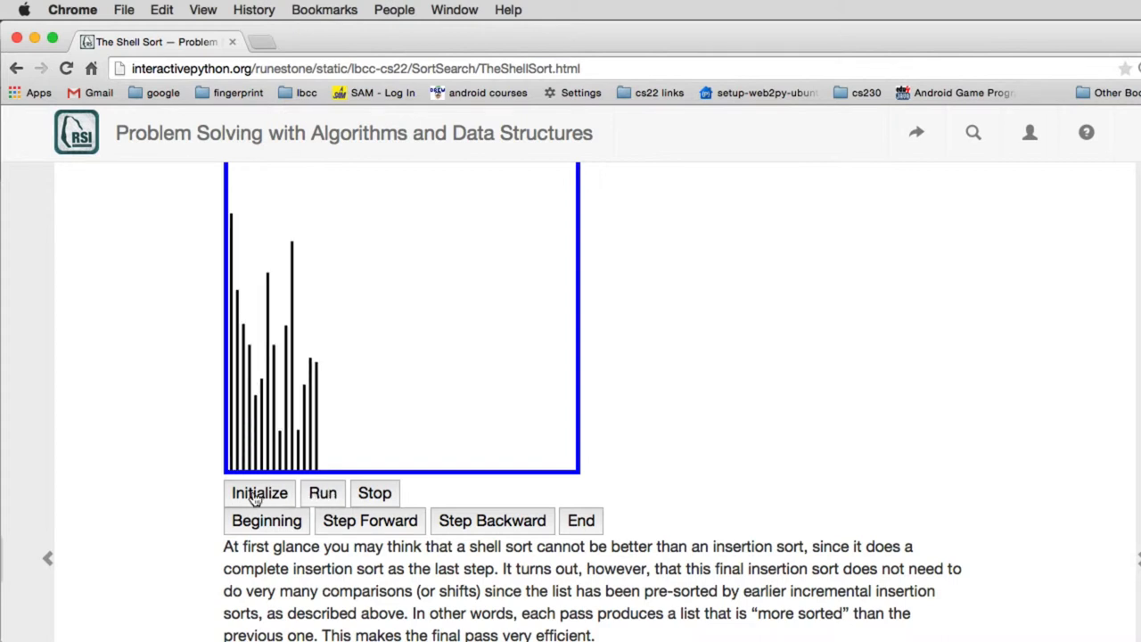
mouse_move(234, 409)
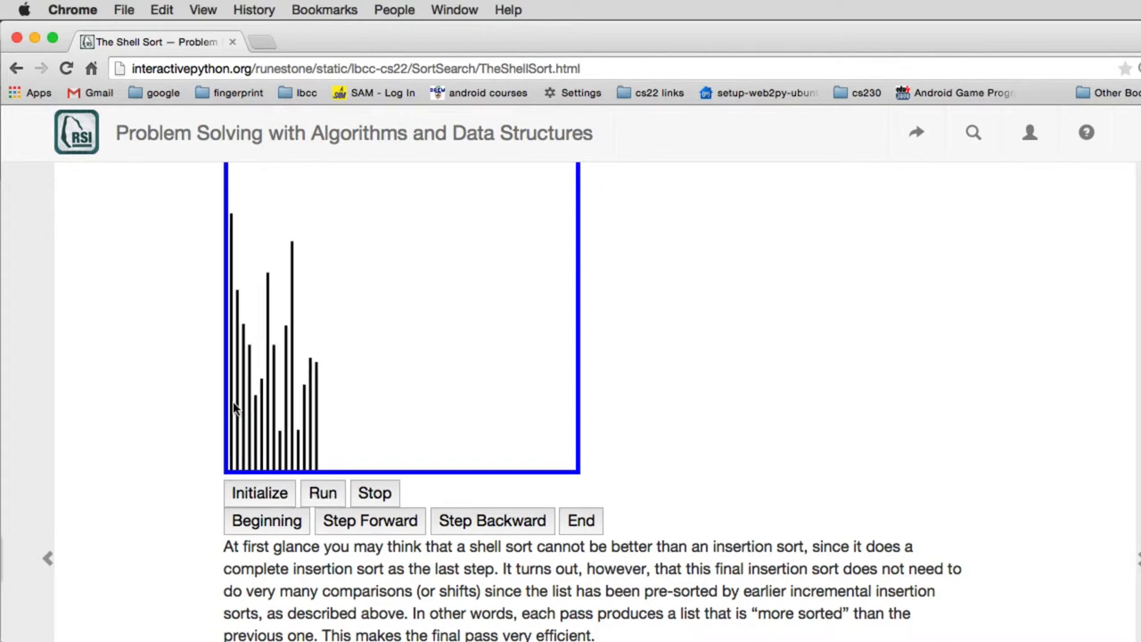
mouse_move(306, 402)
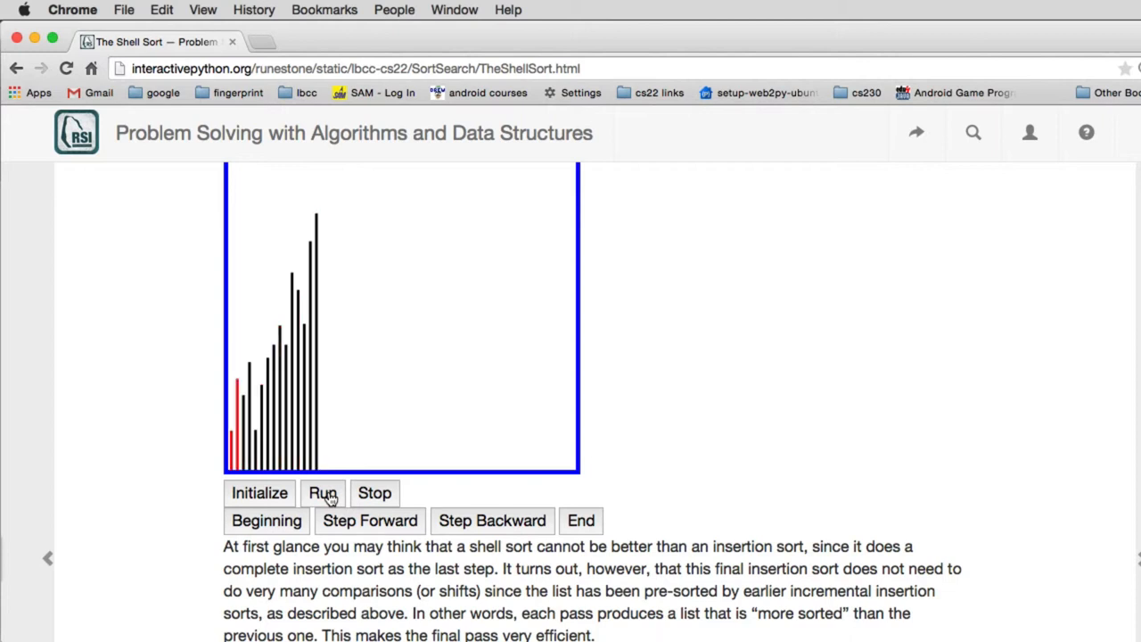
click(322, 493)
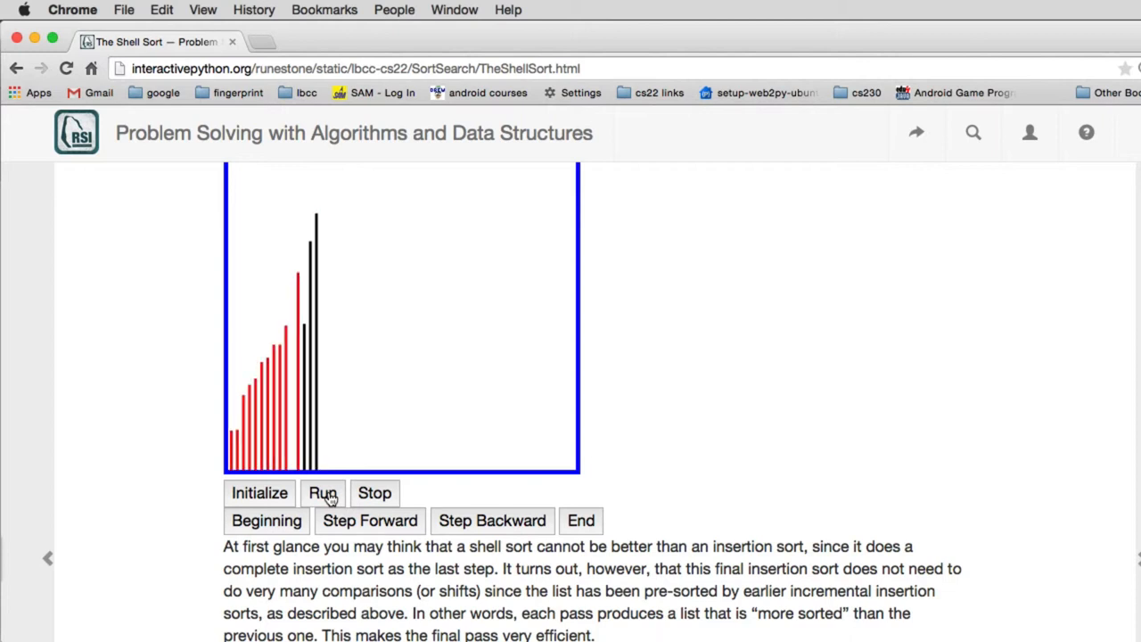
click(323, 493)
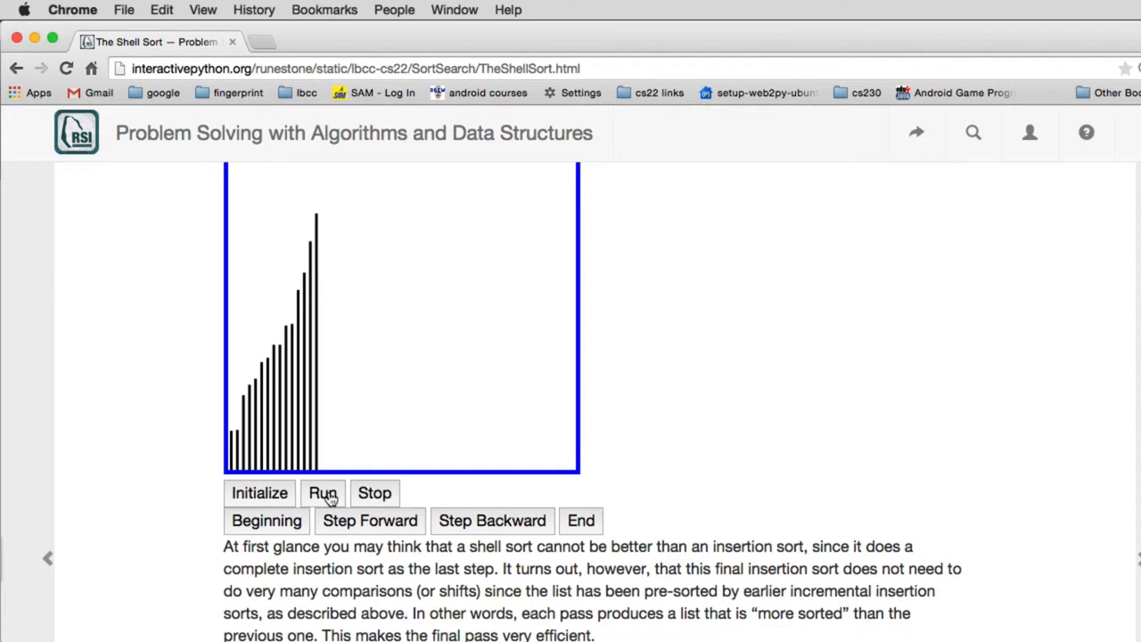
mouse_move(755, 435)
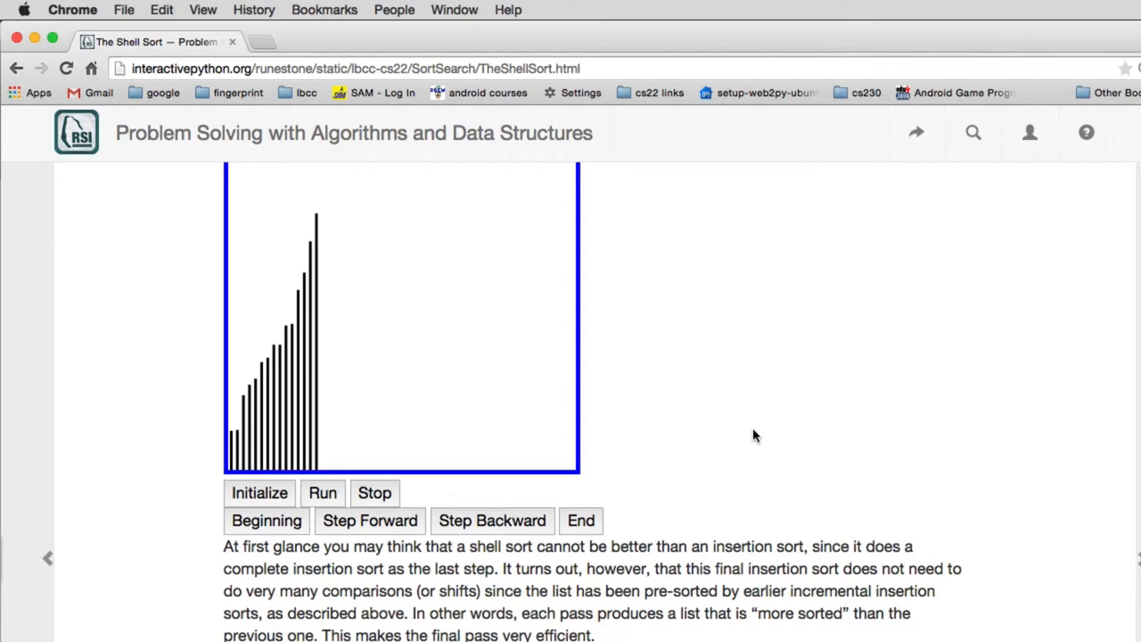
Scroll below the animation to the O(n)–O(n²) complexity paragraph and Self Check Q-31
scroll(down, 3)
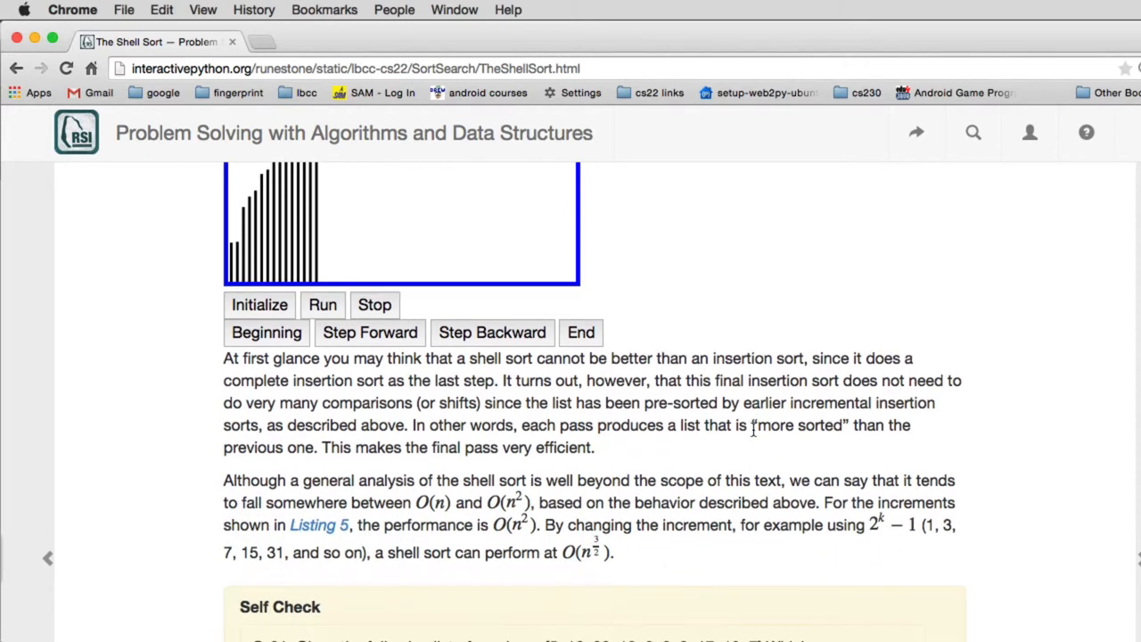
scroll(down, 3)
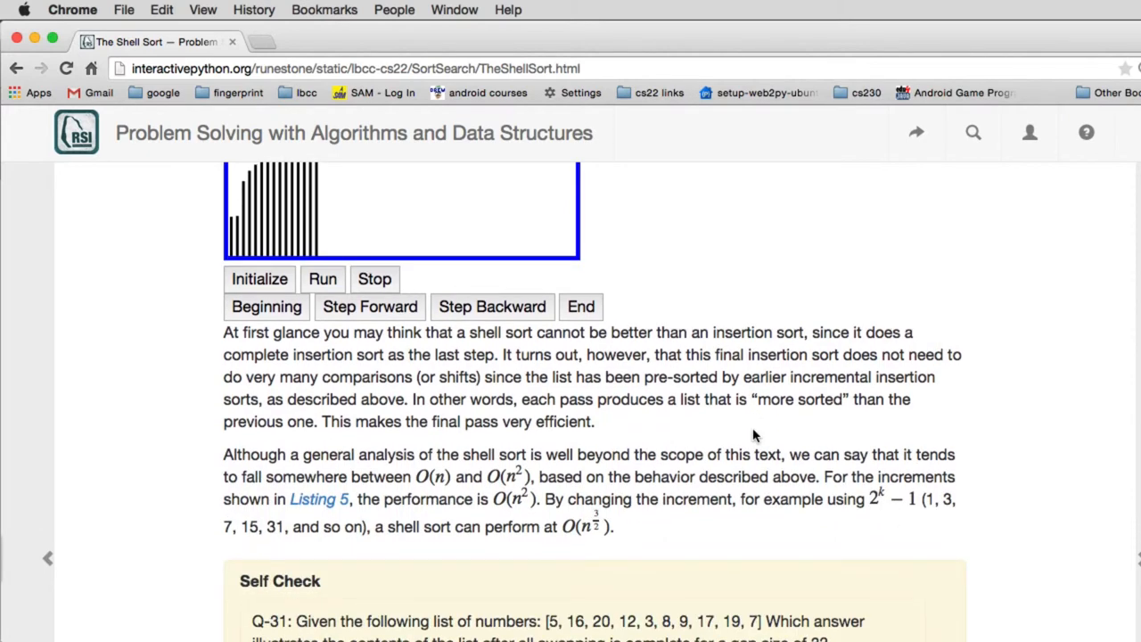
mouse_move(409, 493)
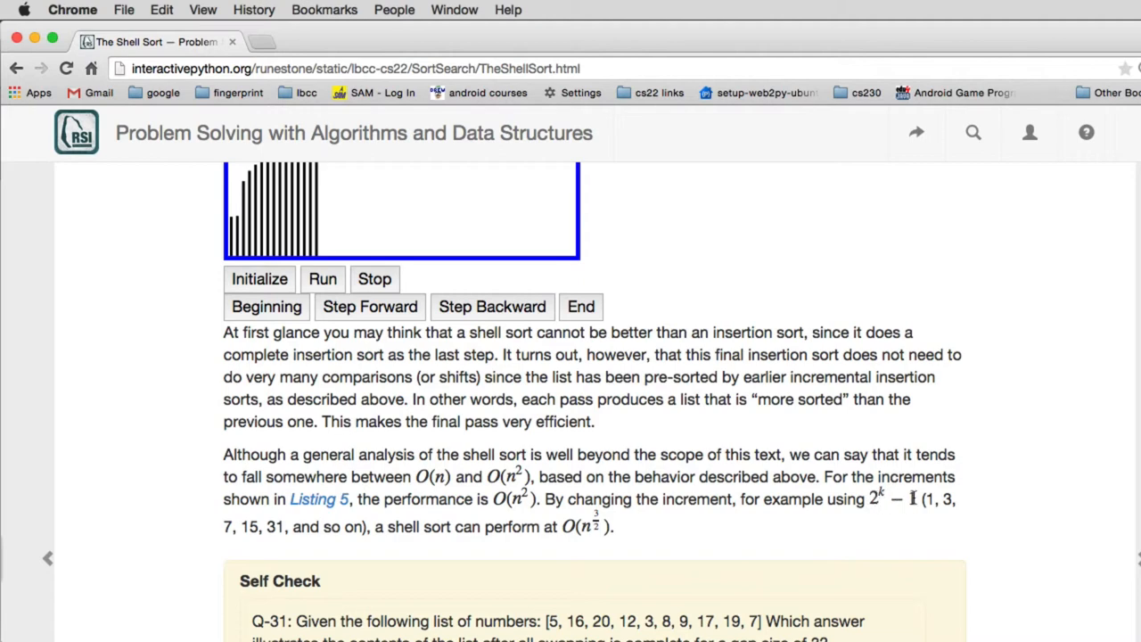
mouse_move(232, 553)
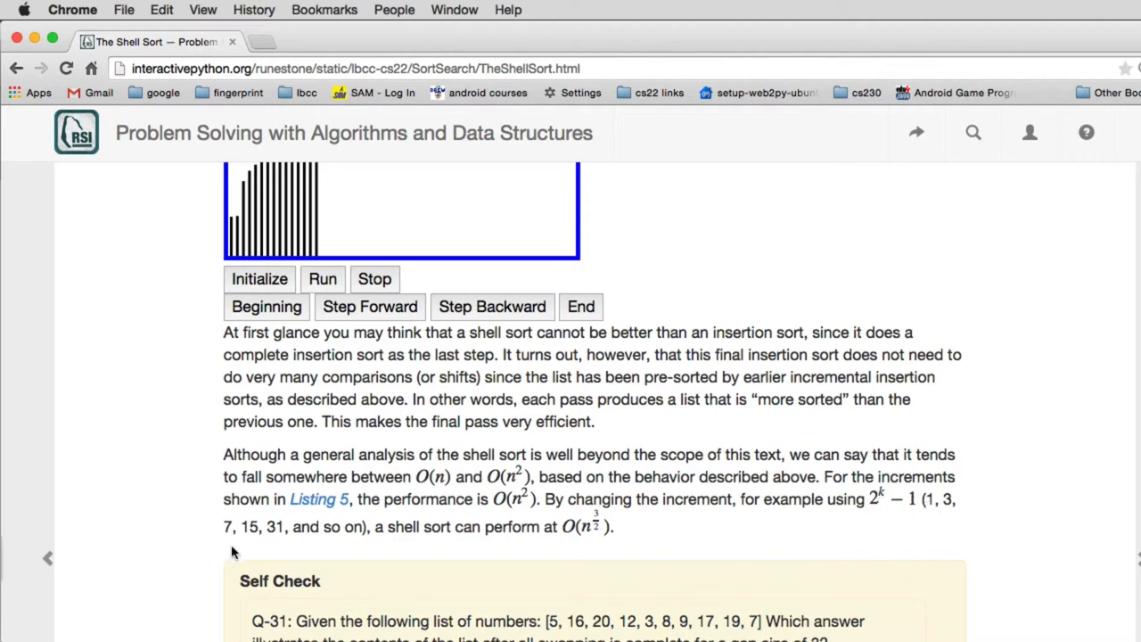
mouse_move(610, 526)
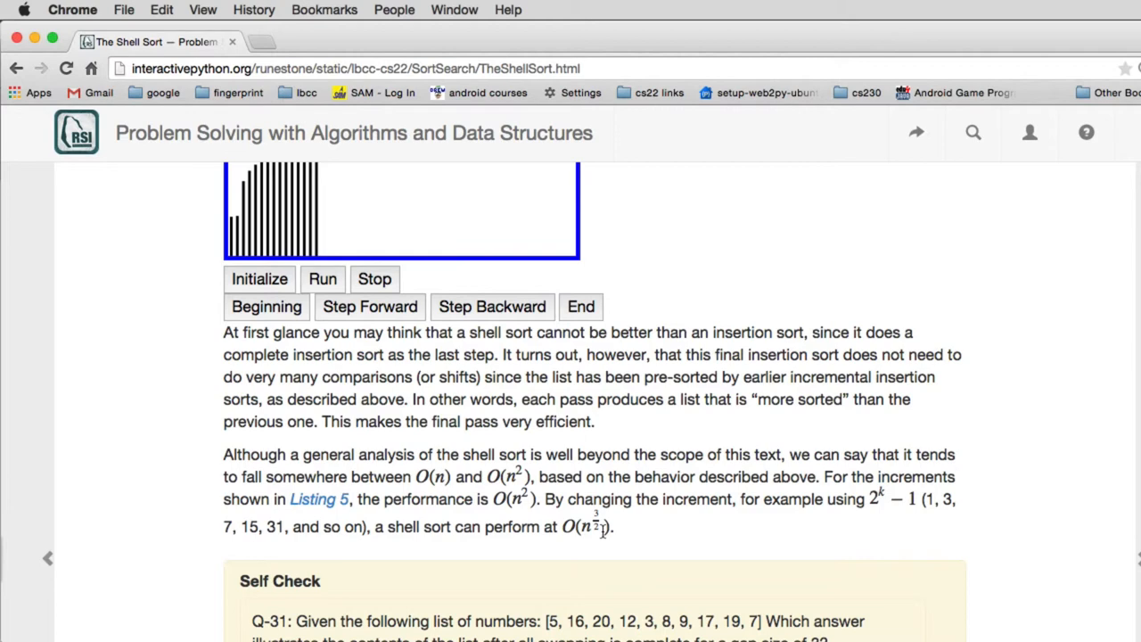
mouse_move(907, 513)
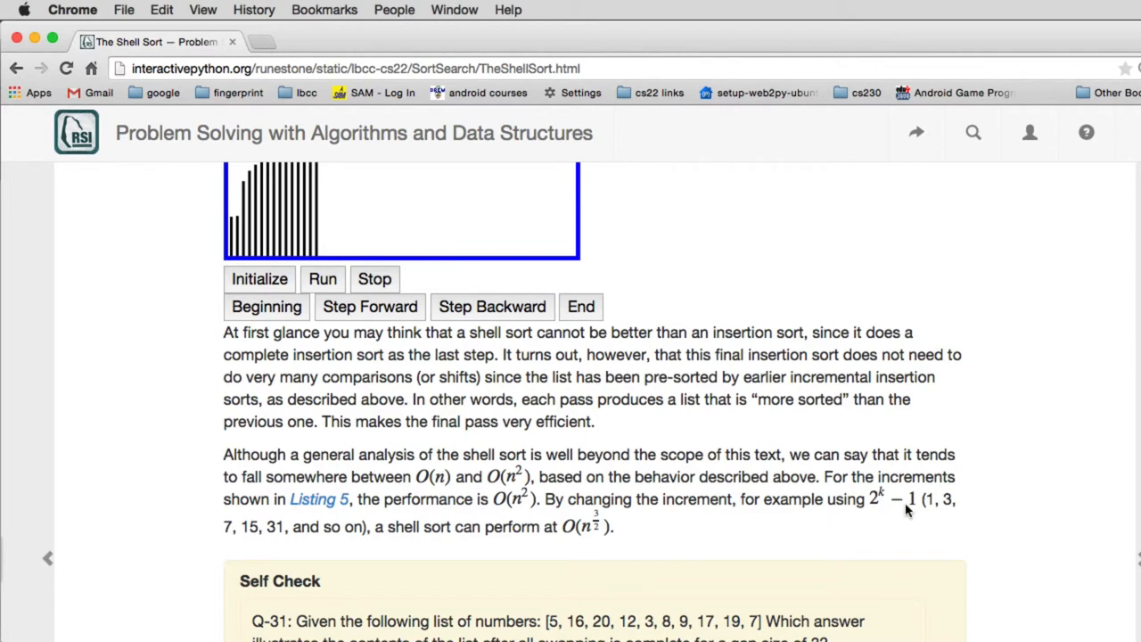
mouse_move(669, 517)
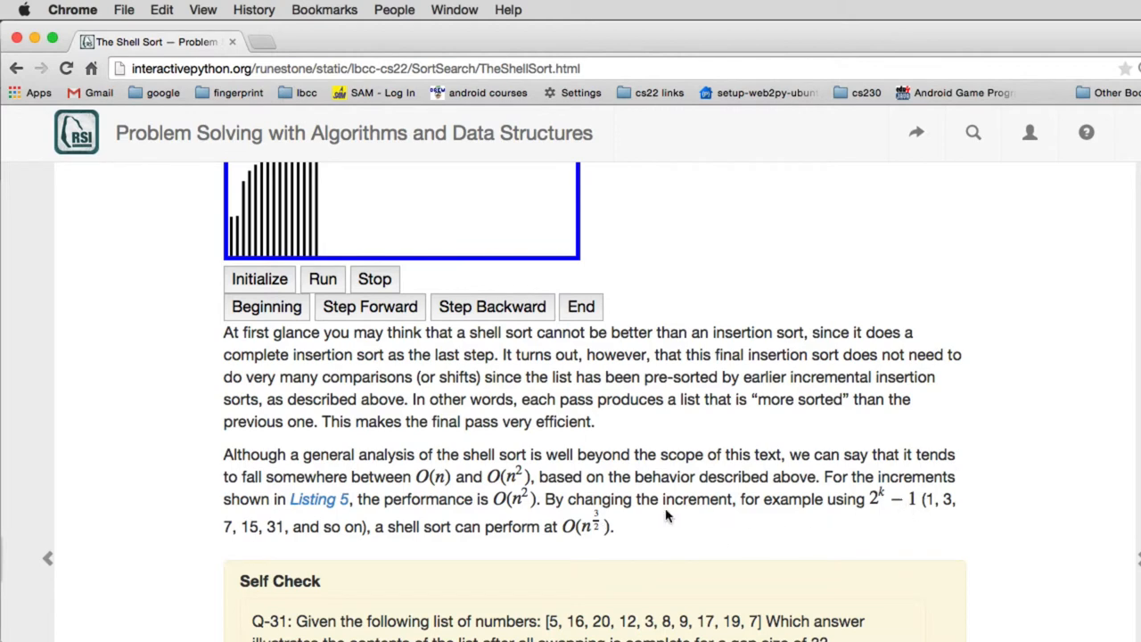
mouse_move(602, 536)
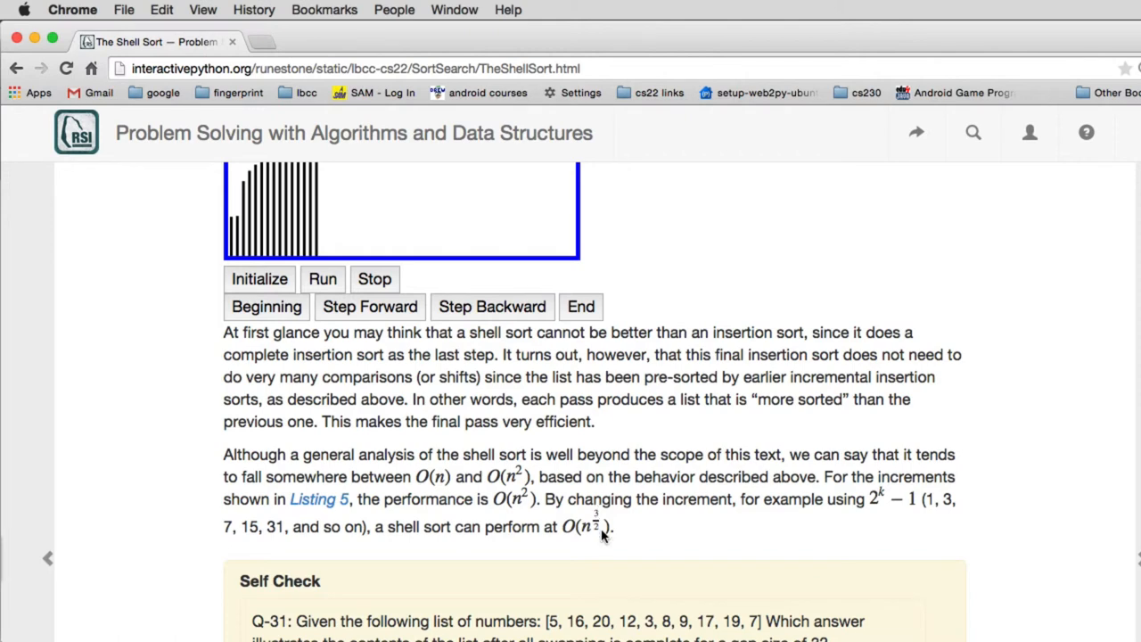